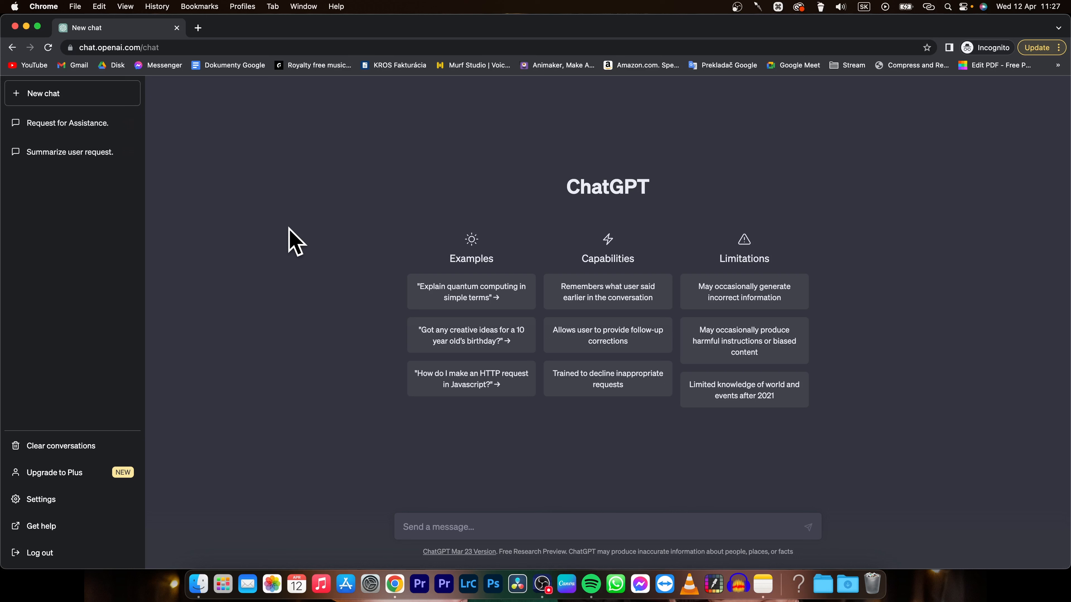
mouse_move(280, 245)
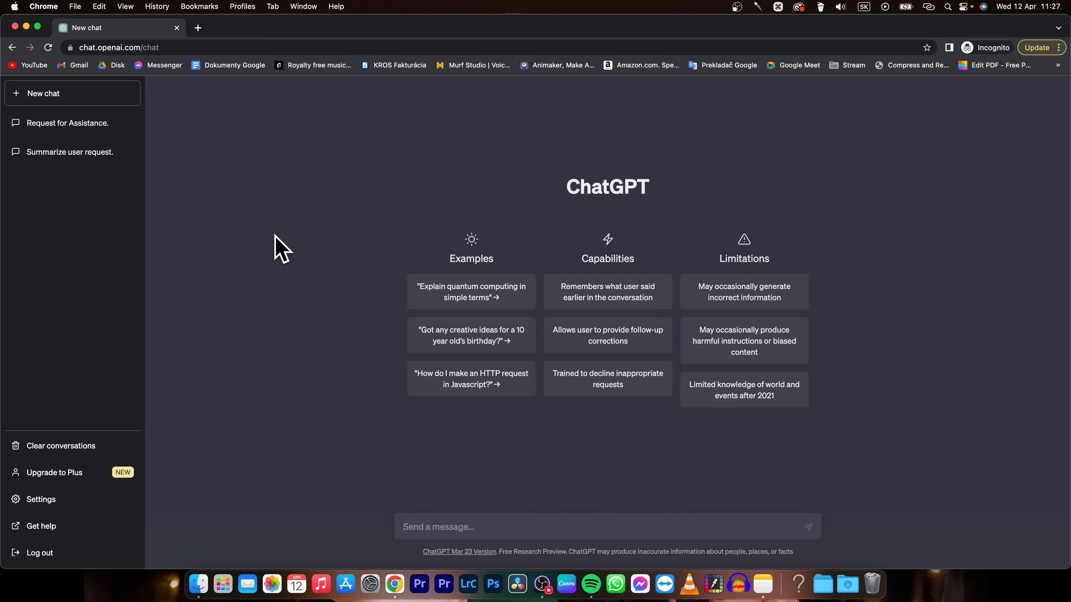
mouse_move(292, 253)
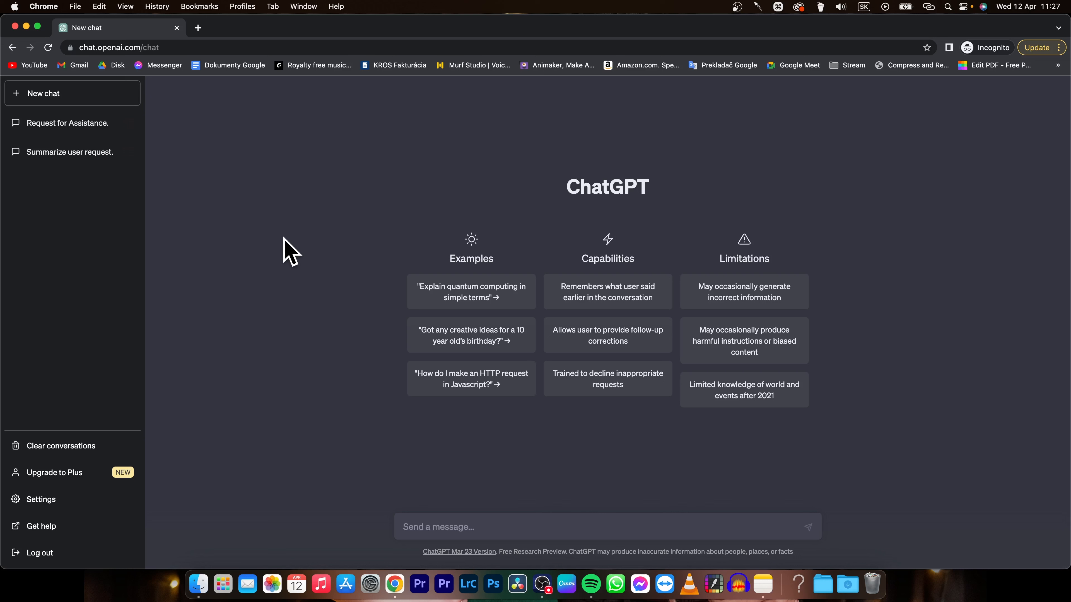
mouse_move(280, 246)
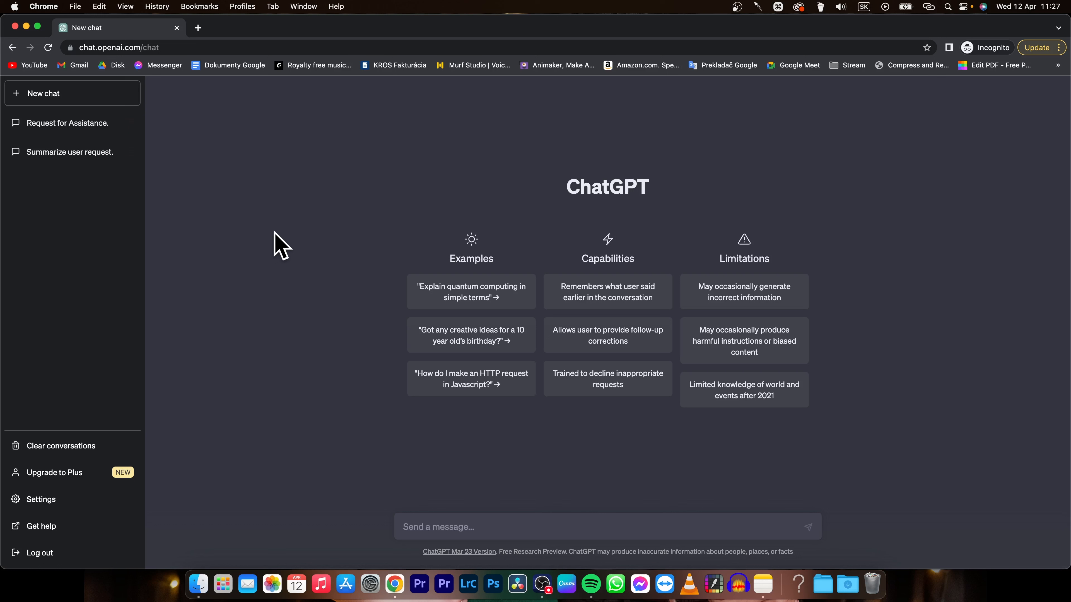
mouse_move(265, 217)
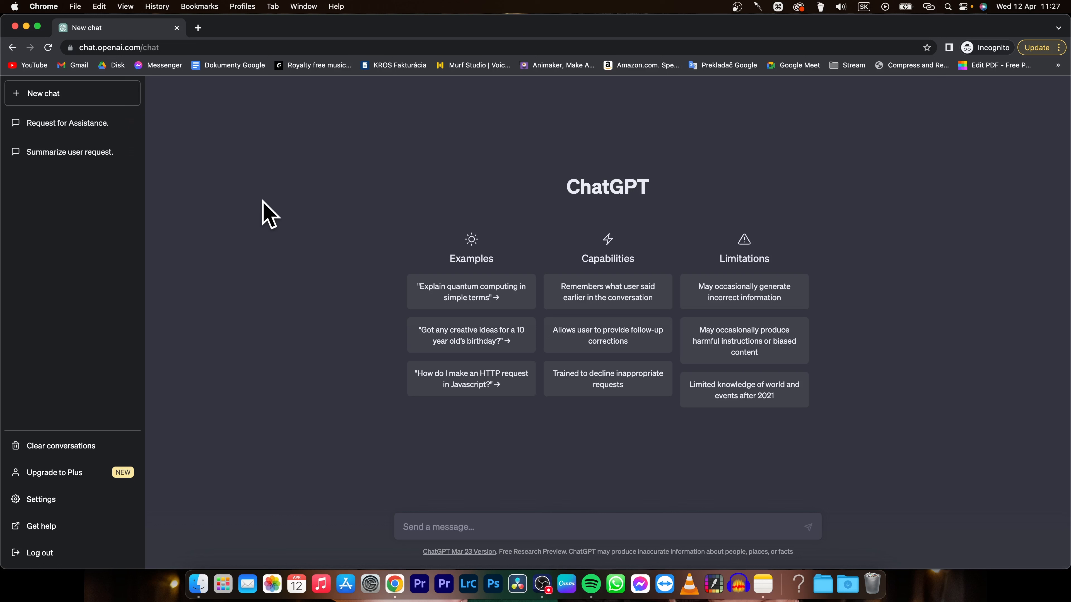
mouse_move(202, 37)
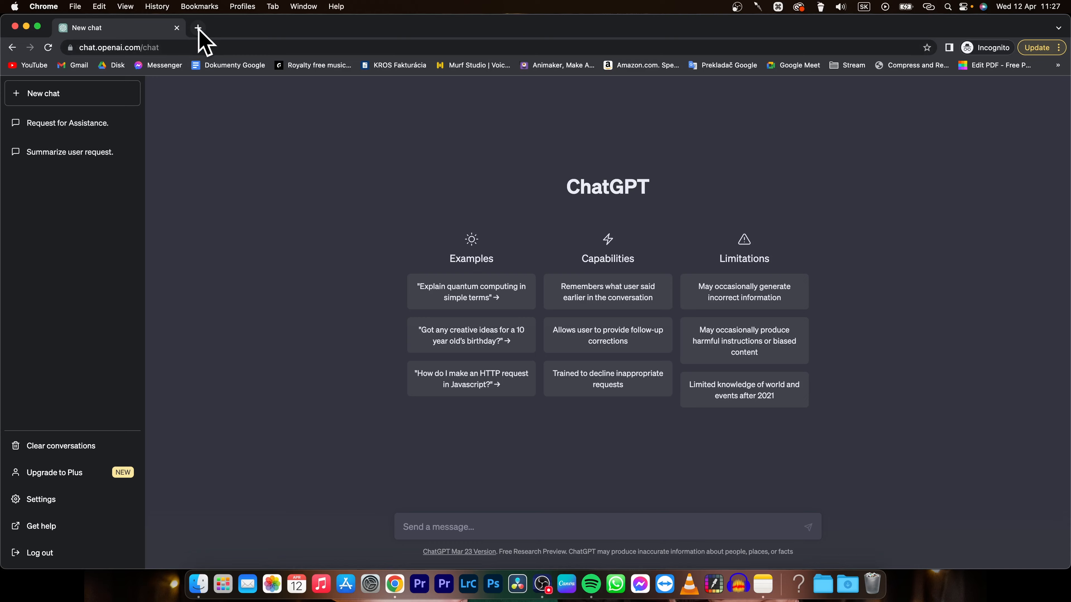
- Search the web for 'save chatgpt' and go to the Save ChatGPT web store page
left_click(198, 28)
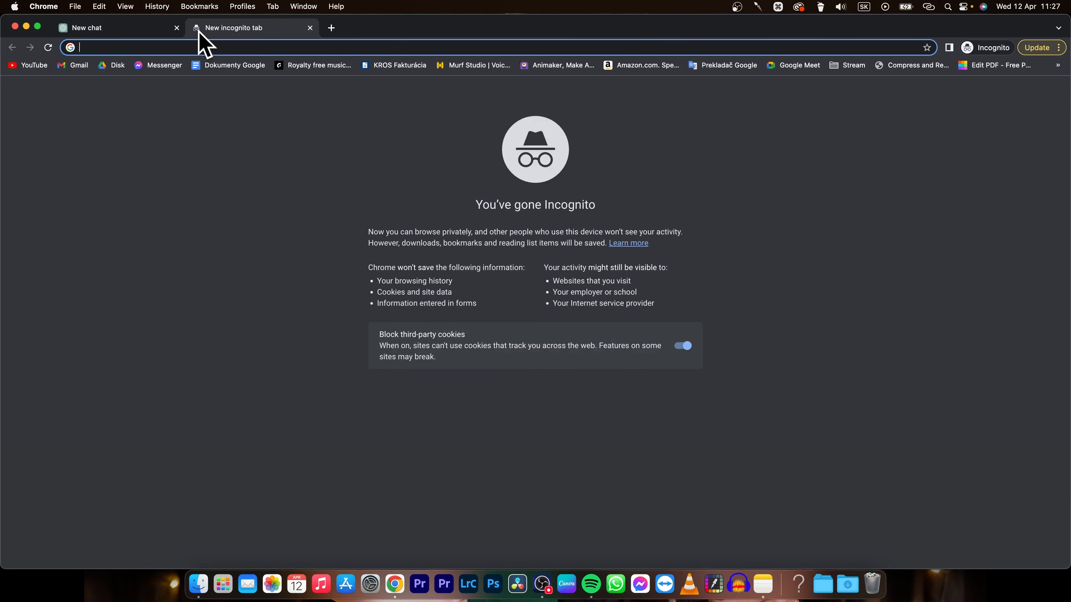
type("save chatgpt")
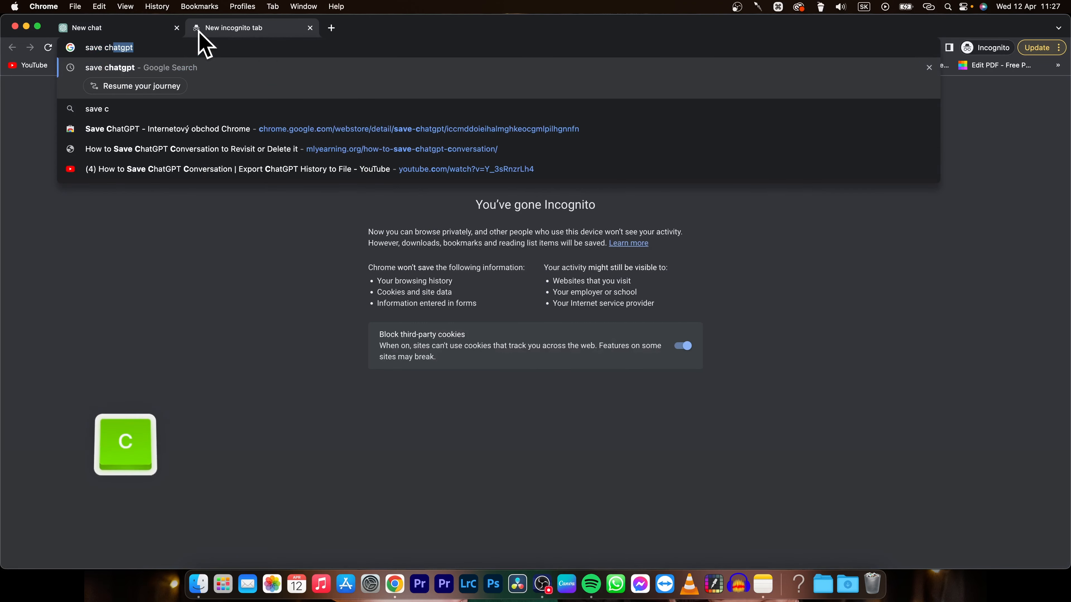
key("Return")
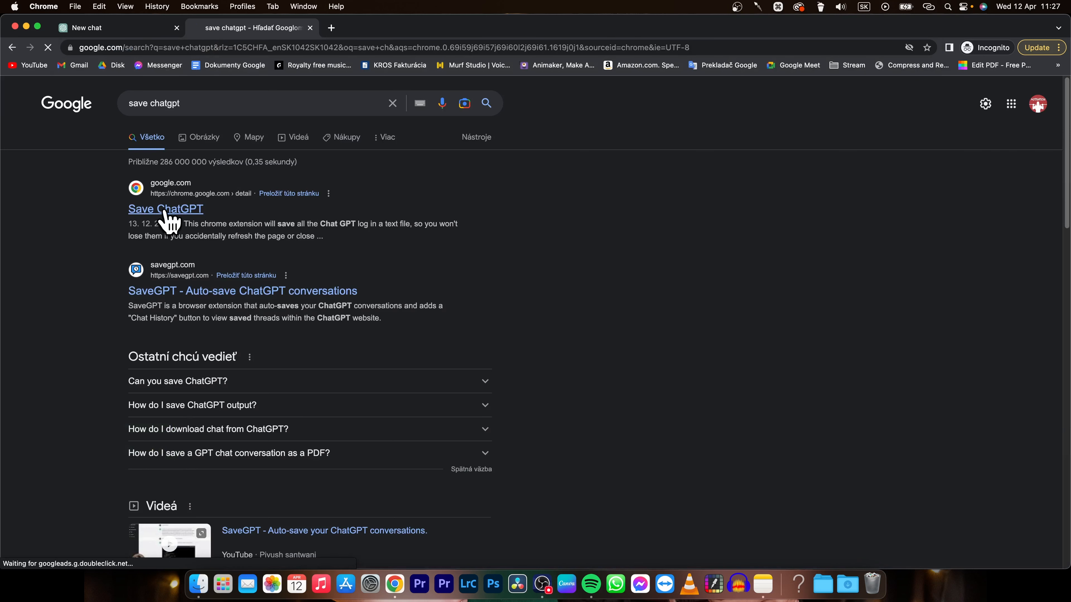
left_click(165, 209)
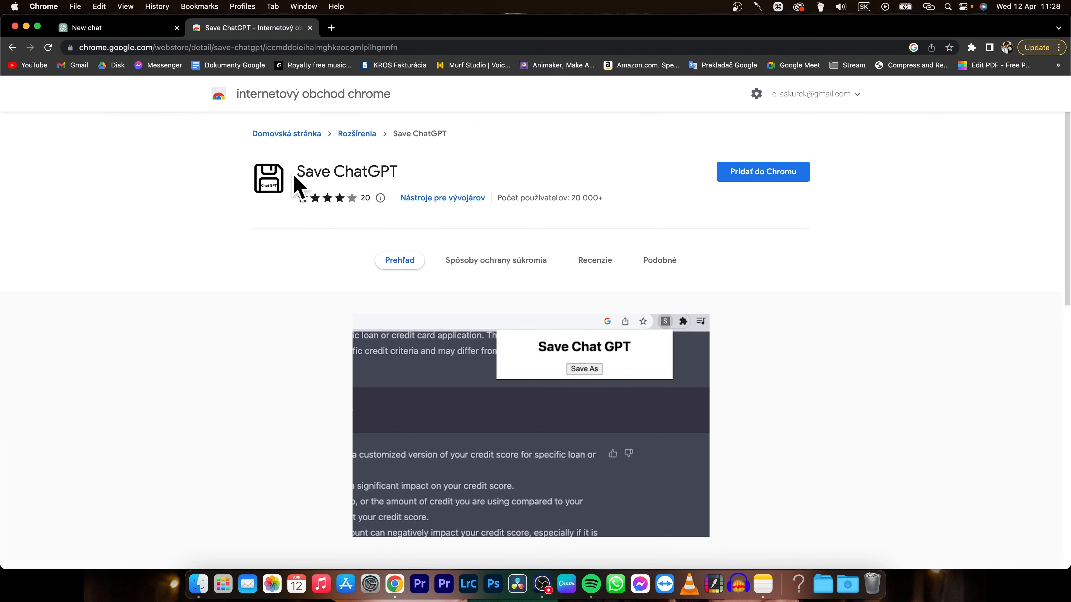
mouse_move(750, 208)
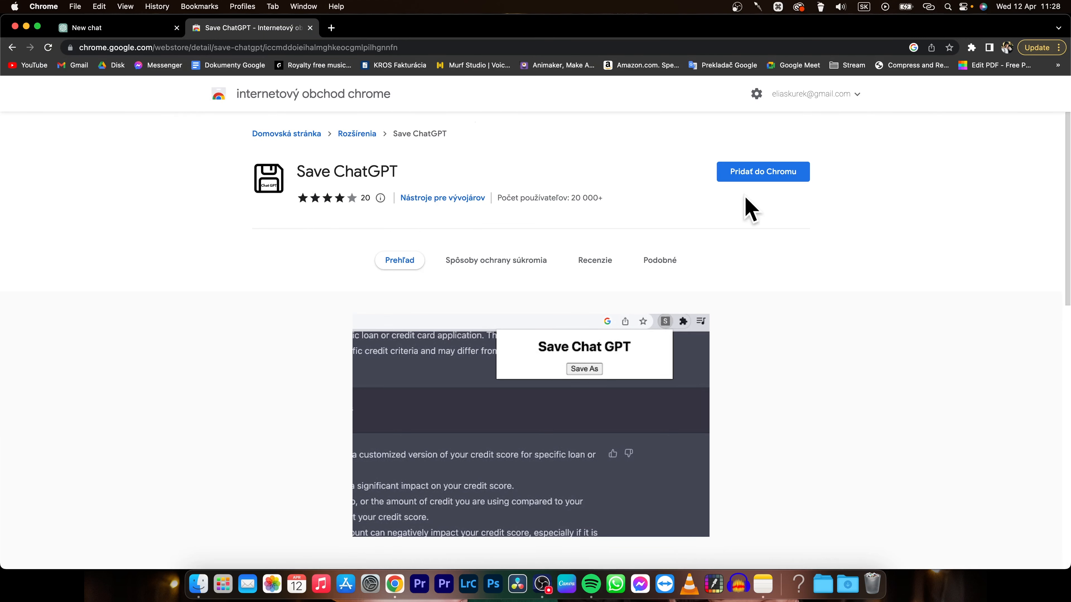
- Install the Save ChatGPT extension and check it appears among installed extensions
left_click(762, 171)
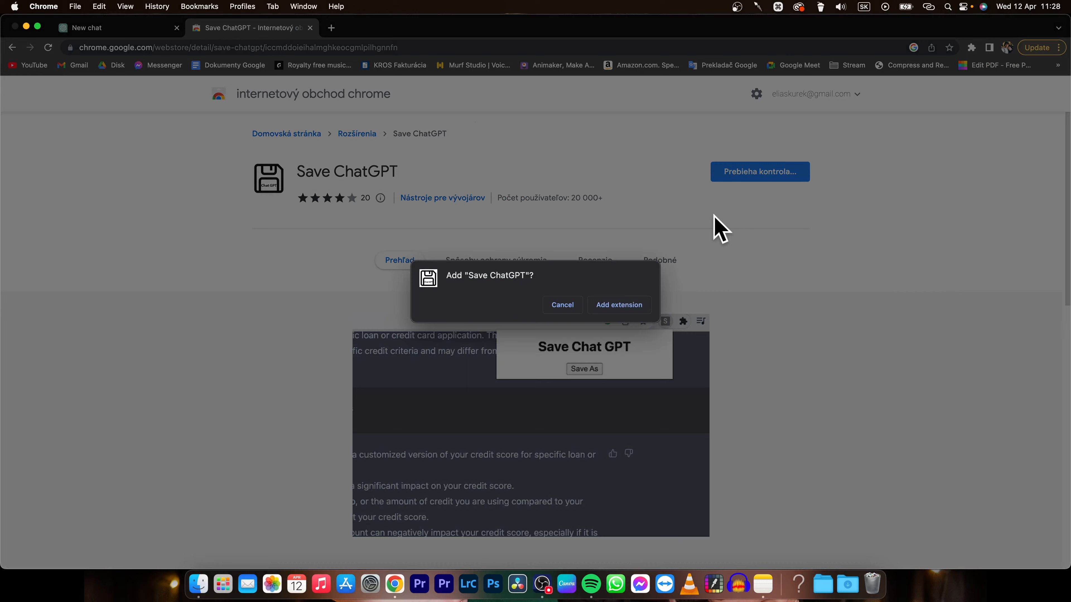
left_click(618, 304)
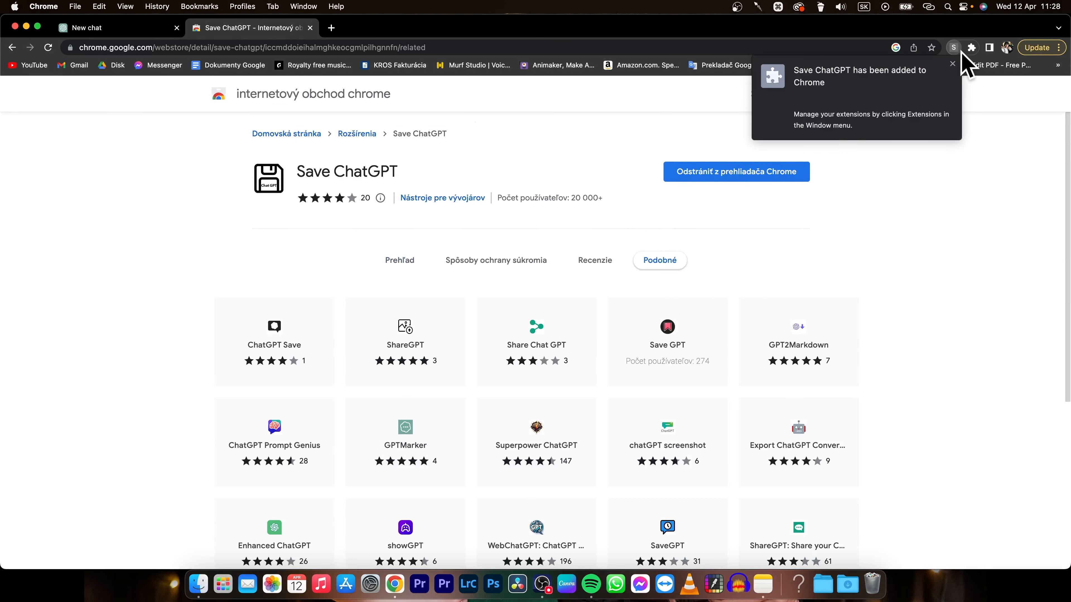
left_click(971, 47)
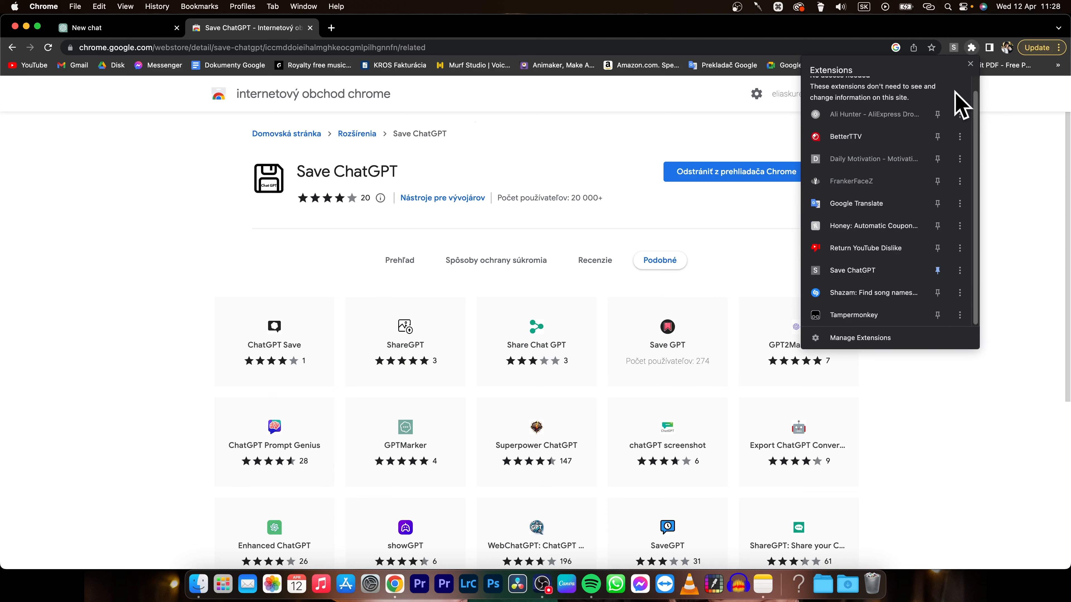
left_click(970, 46)
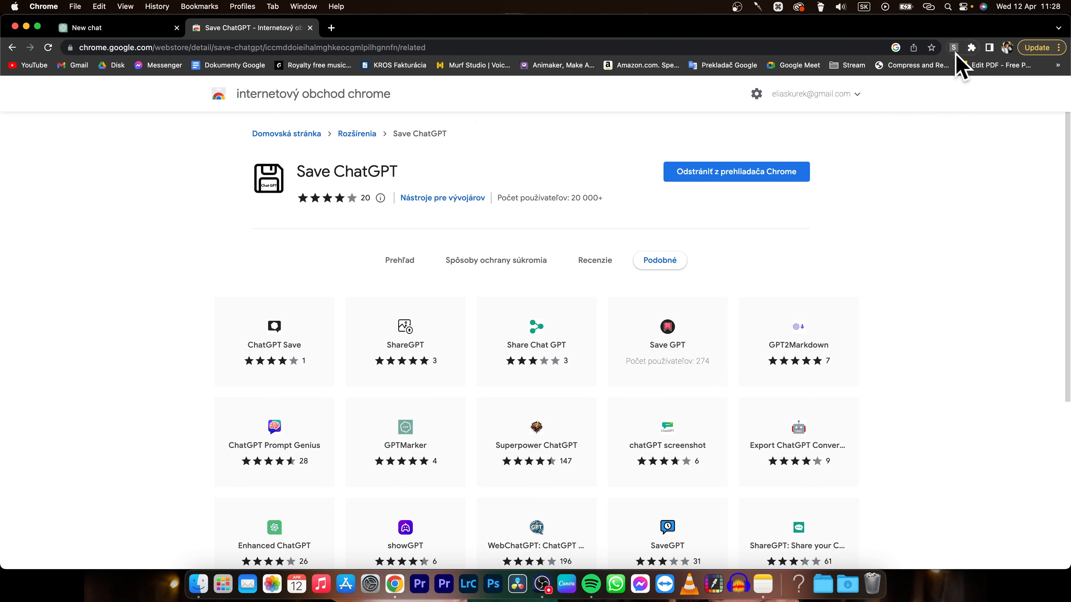
mouse_move(120, 48)
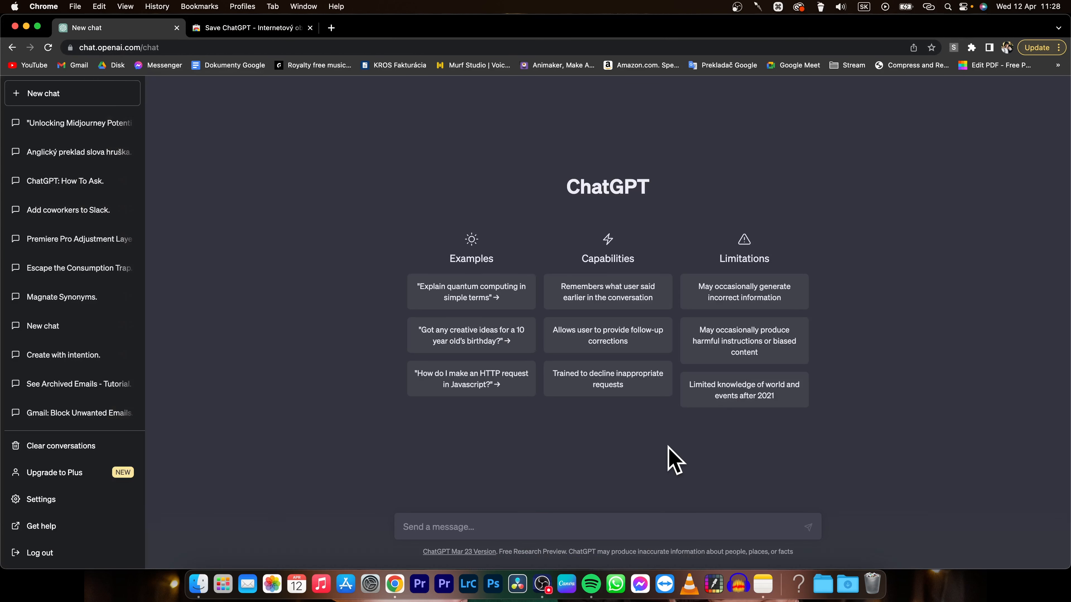
- Send 'hello' and then 'how are you today' so each gets a reply
key("return")
type("how")
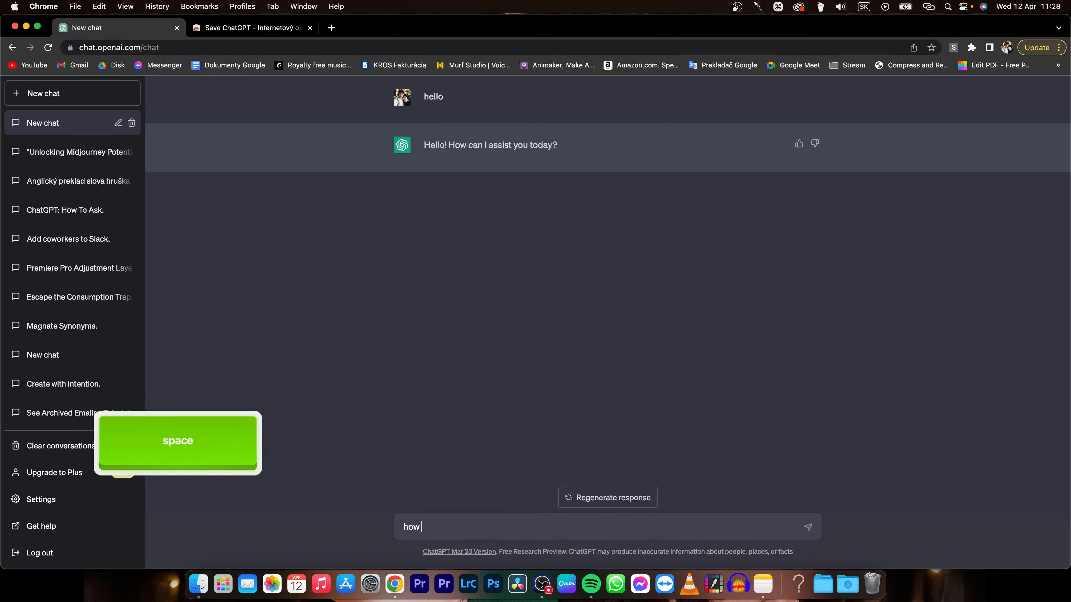
type("are you")
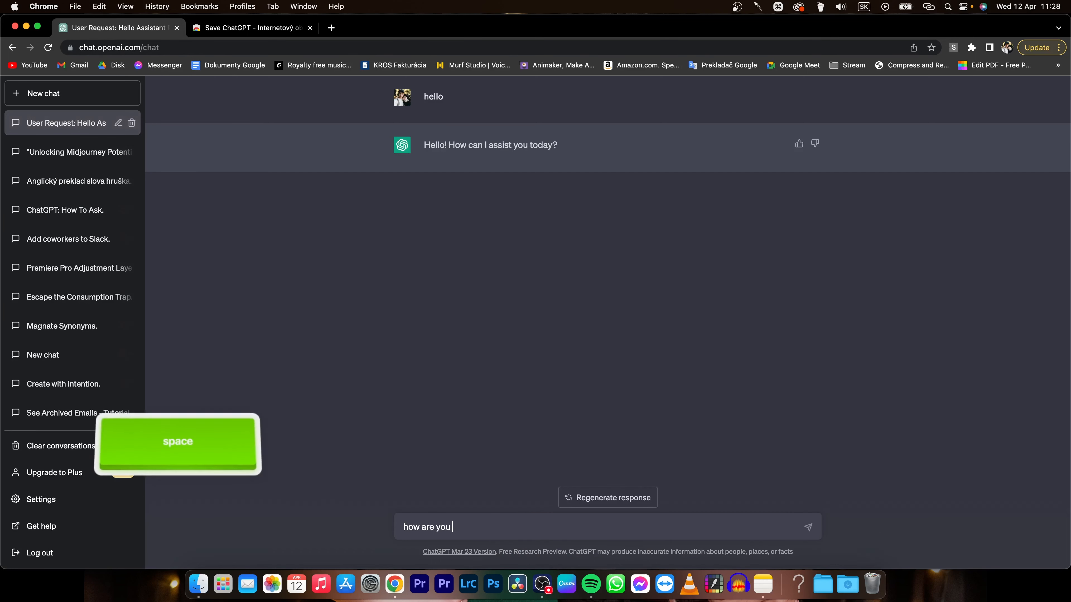
key("Return")
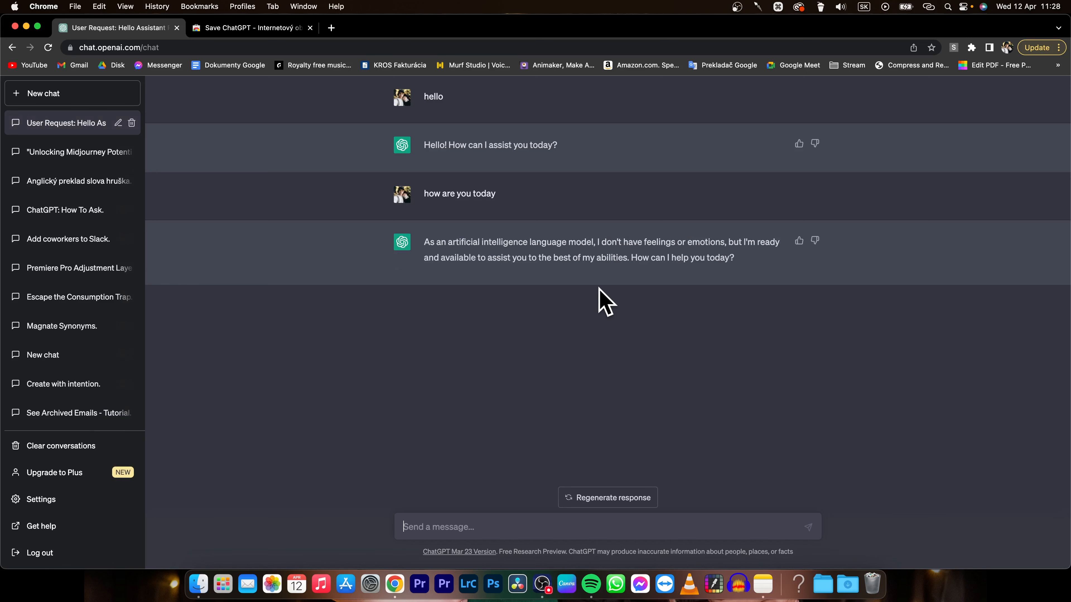
mouse_move(953, 46)
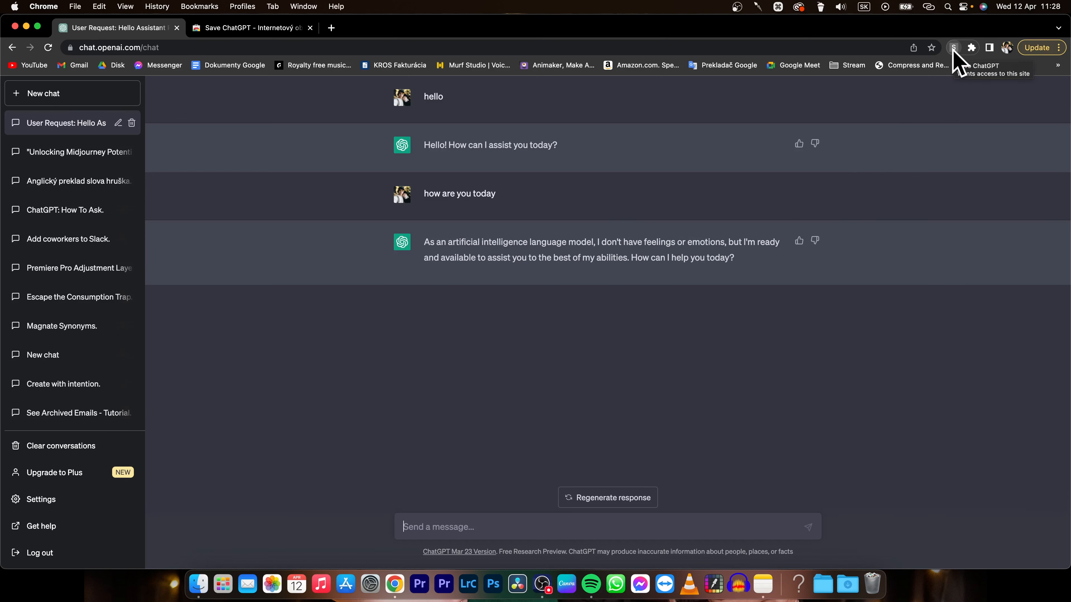
- Save the chat via the extension as Saved_Chat_GPT_.txt in the Checkmark tutorials > chatgpt folder
left_click(953, 47)
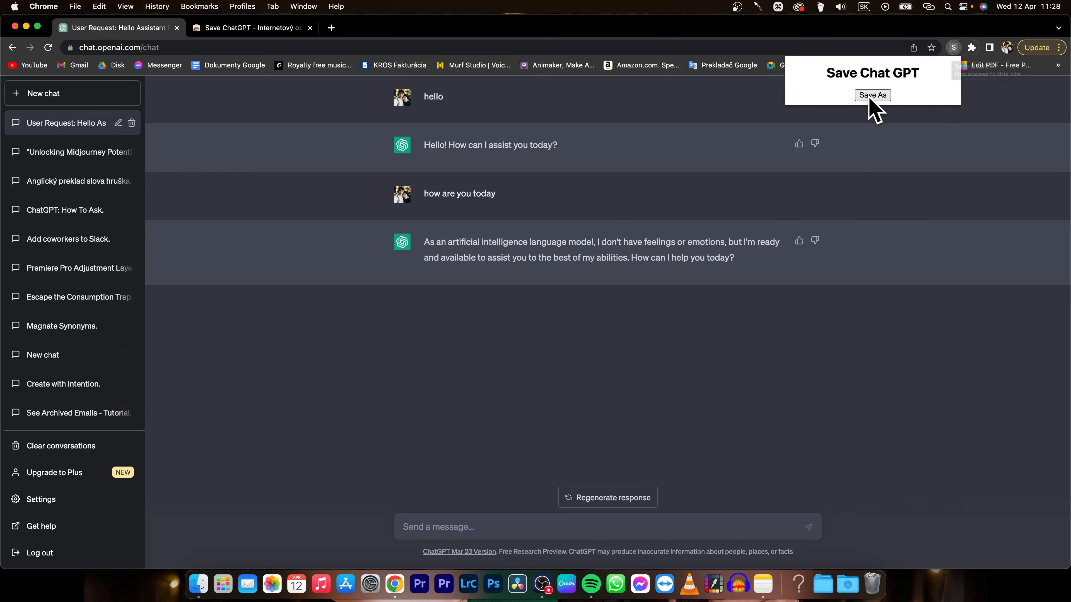
left_click(872, 95)
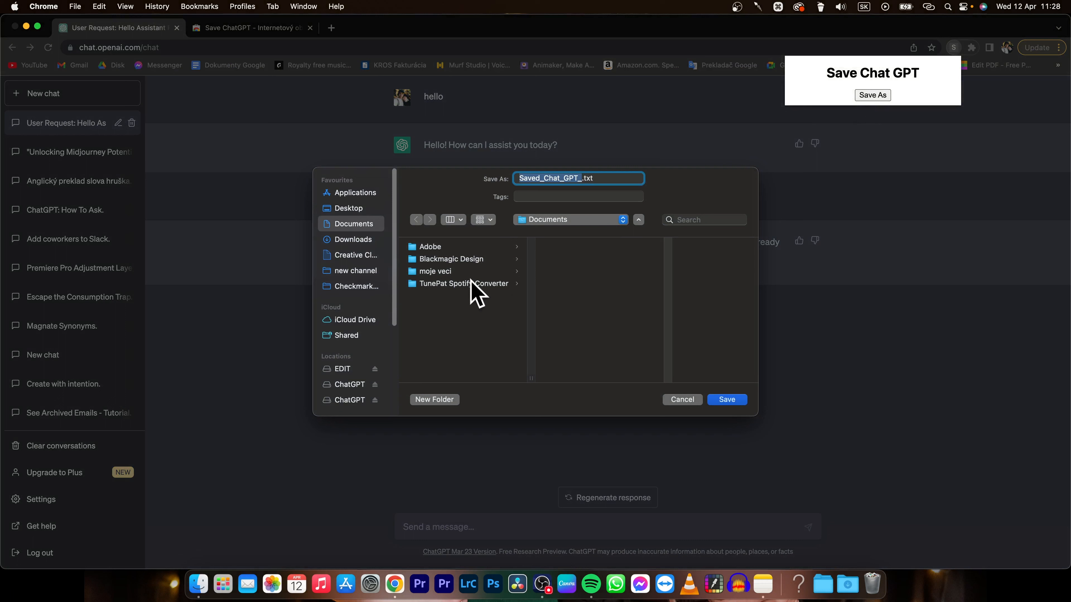
mouse_move(362, 287)
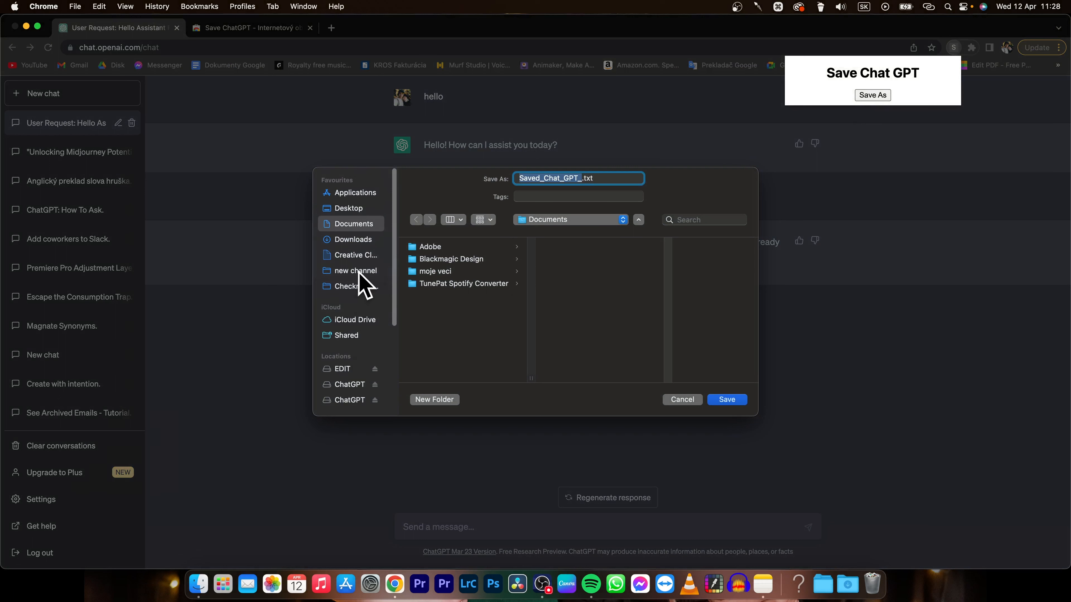
left_click(355, 287)
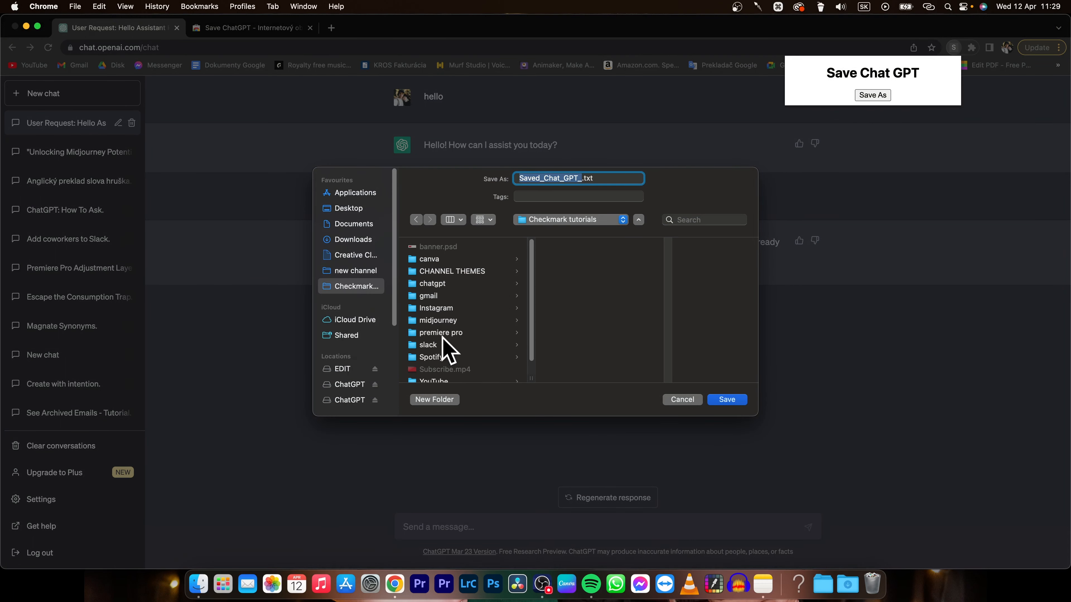
mouse_move(447, 372)
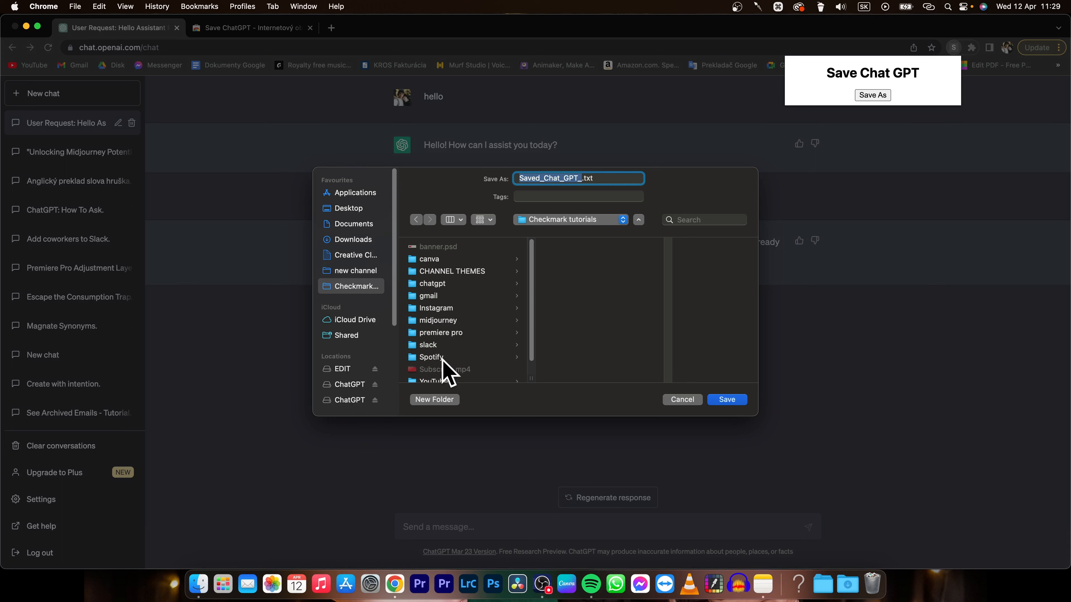
left_click(432, 283)
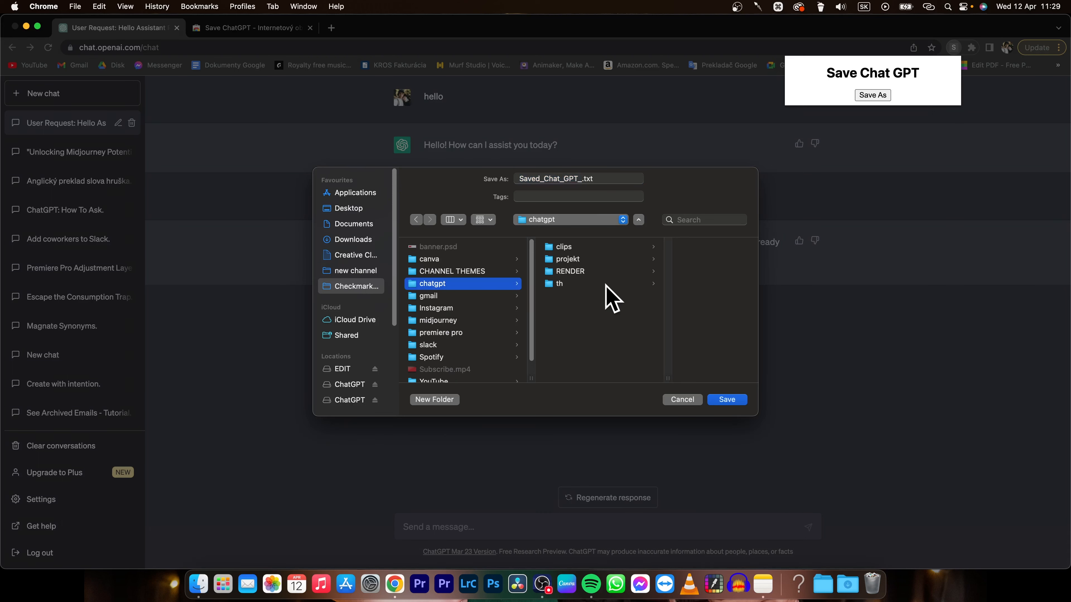
left_click(726, 399)
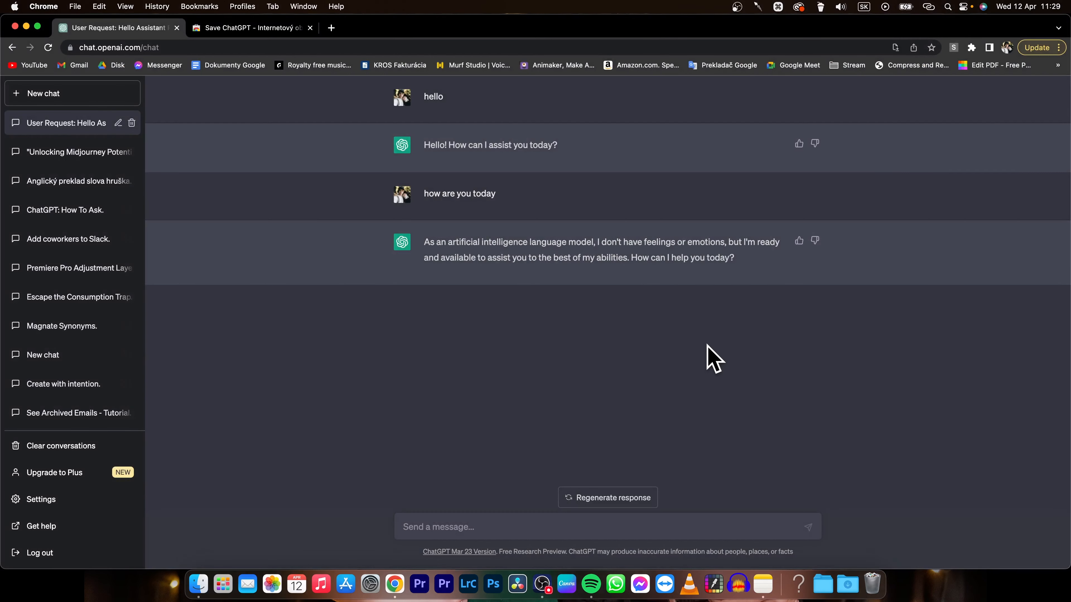
- Open Saved_Chat_GPT_.txt from Finder in TextEdit to read the saved conversation
left_click(197, 584)
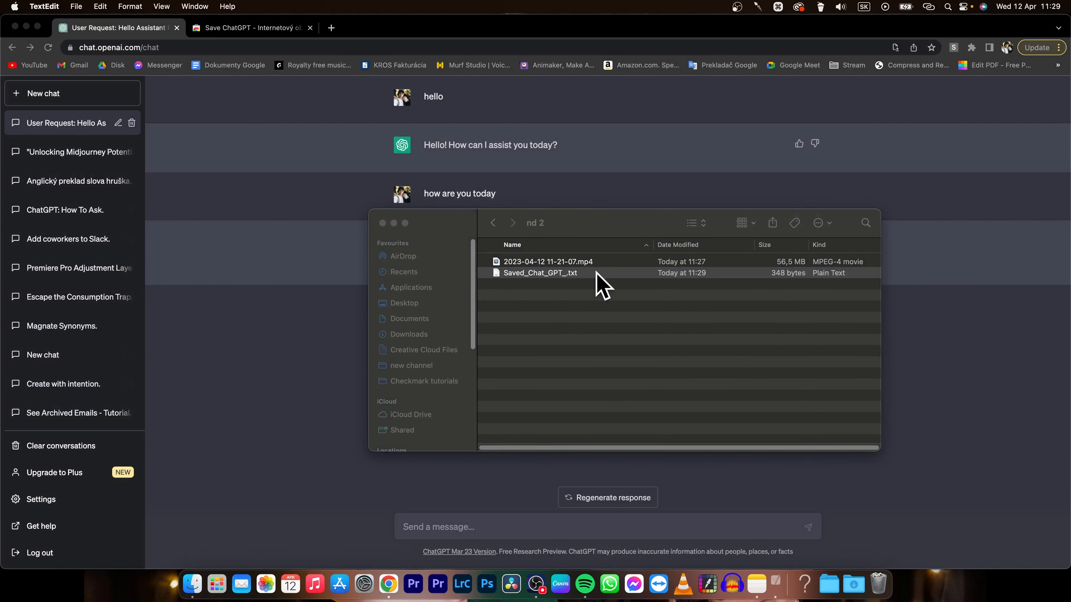
double_click(540, 273)
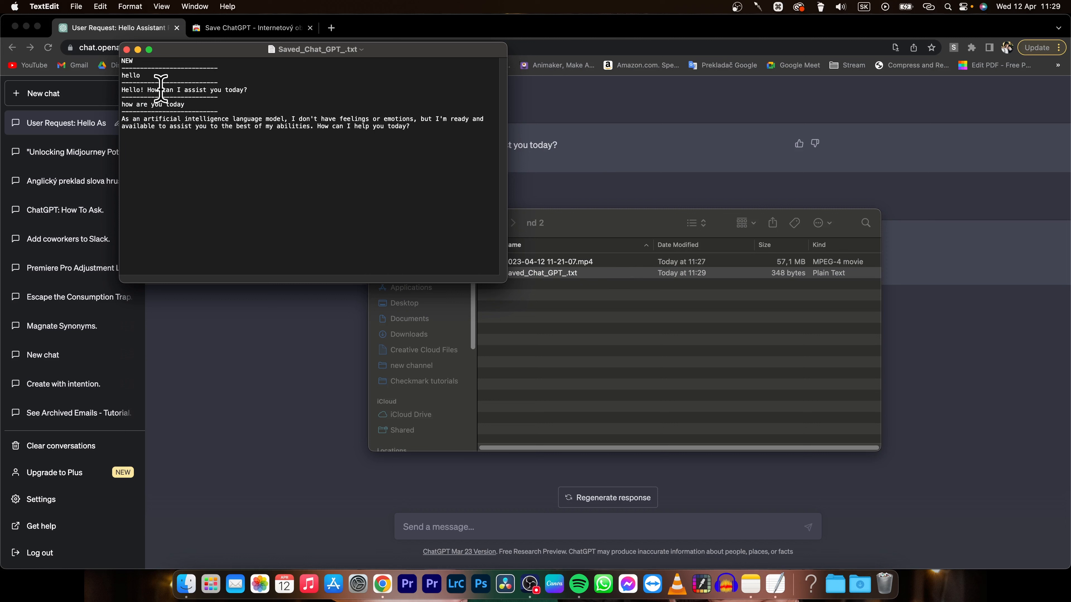
mouse_move(411, 124)
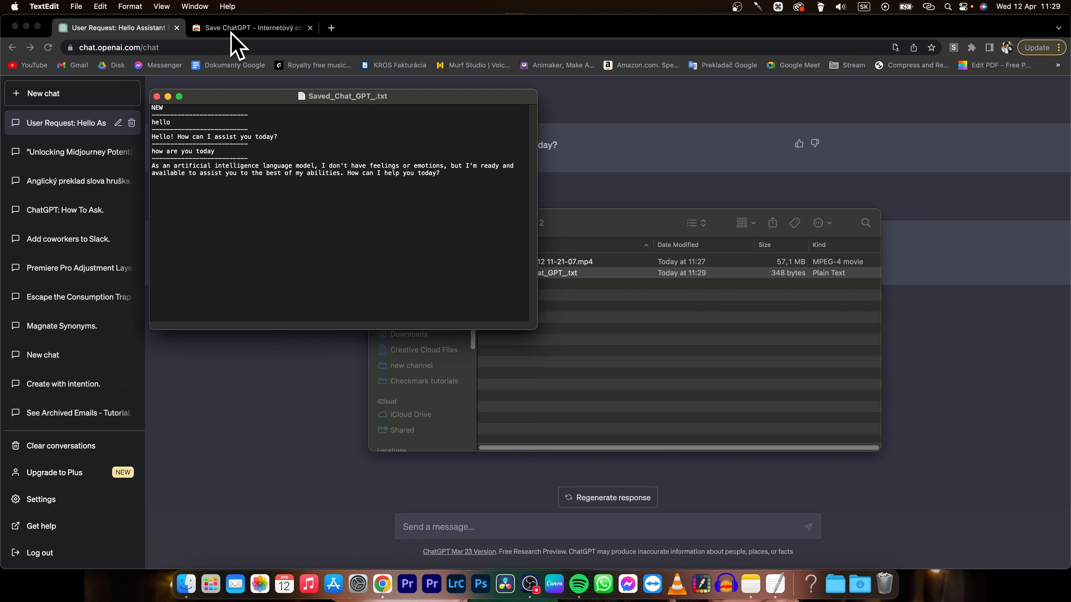
mouse_move(230, 110)
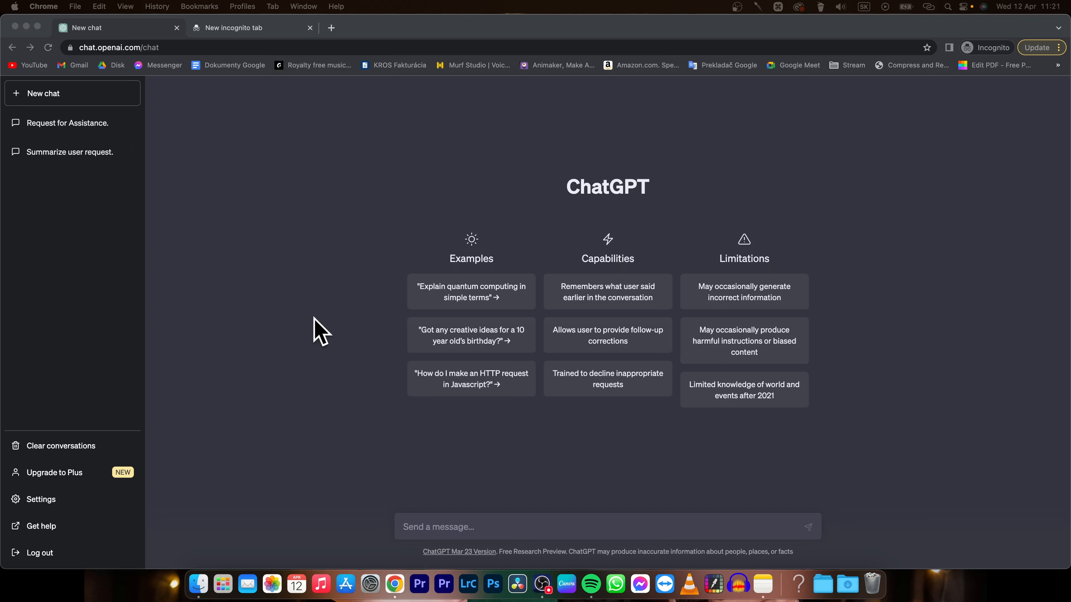
- Enter the github.com/lencx/ChatGPT repository address in the incognito tab
left_click(251, 28)
type("http")
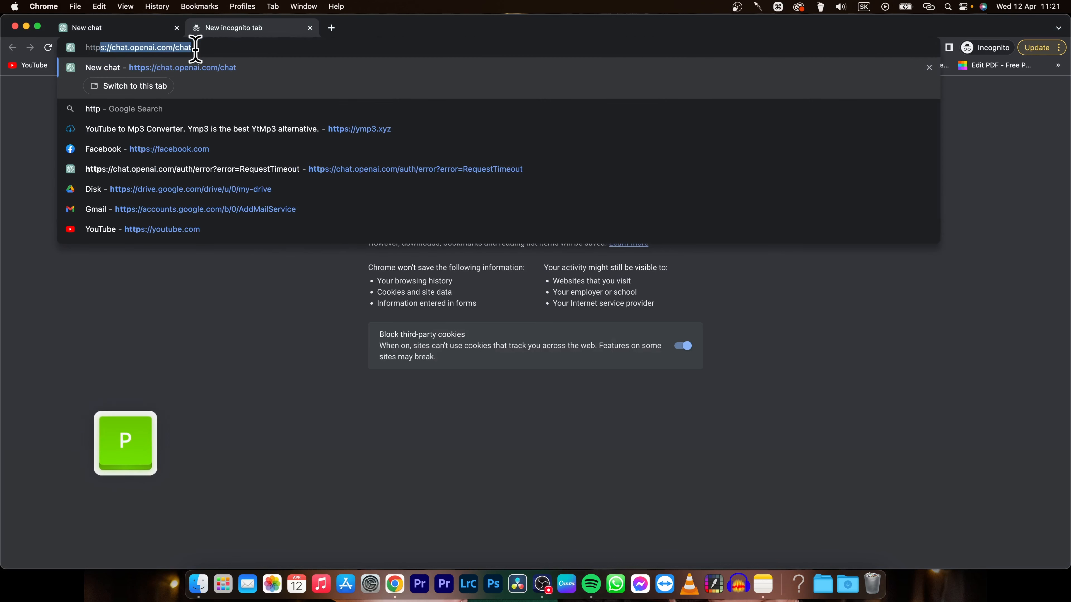
type("s://github.com")
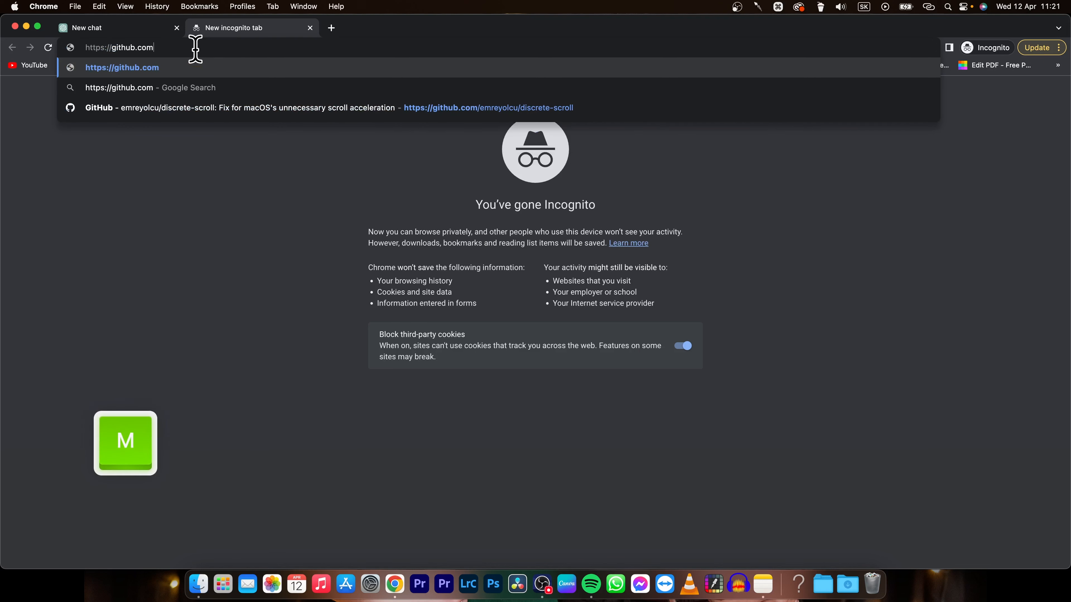
type("/")
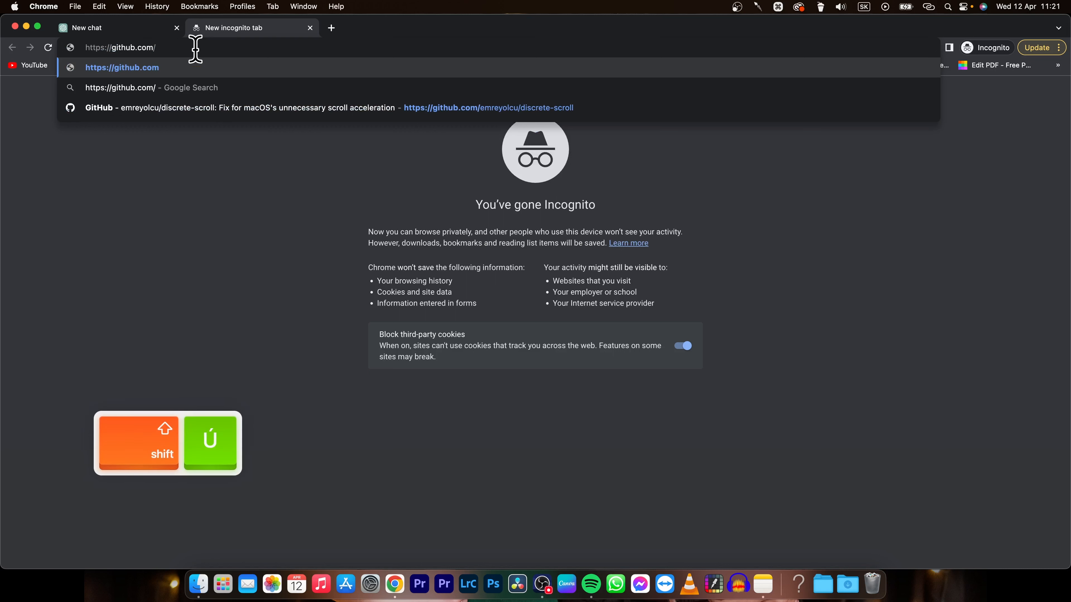
type("lencx")
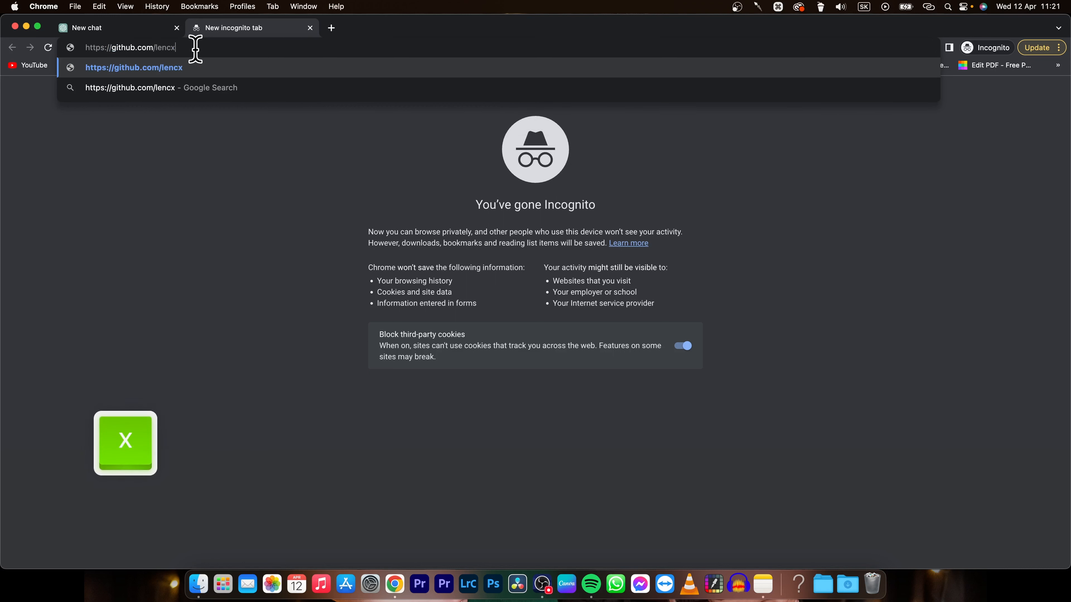
type("/")
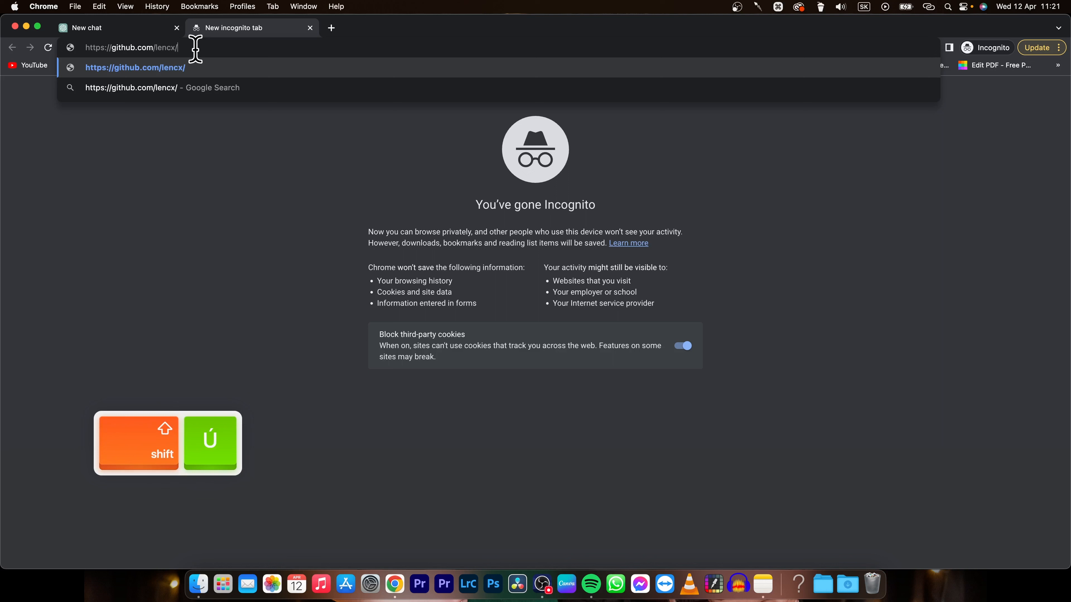
type("C")
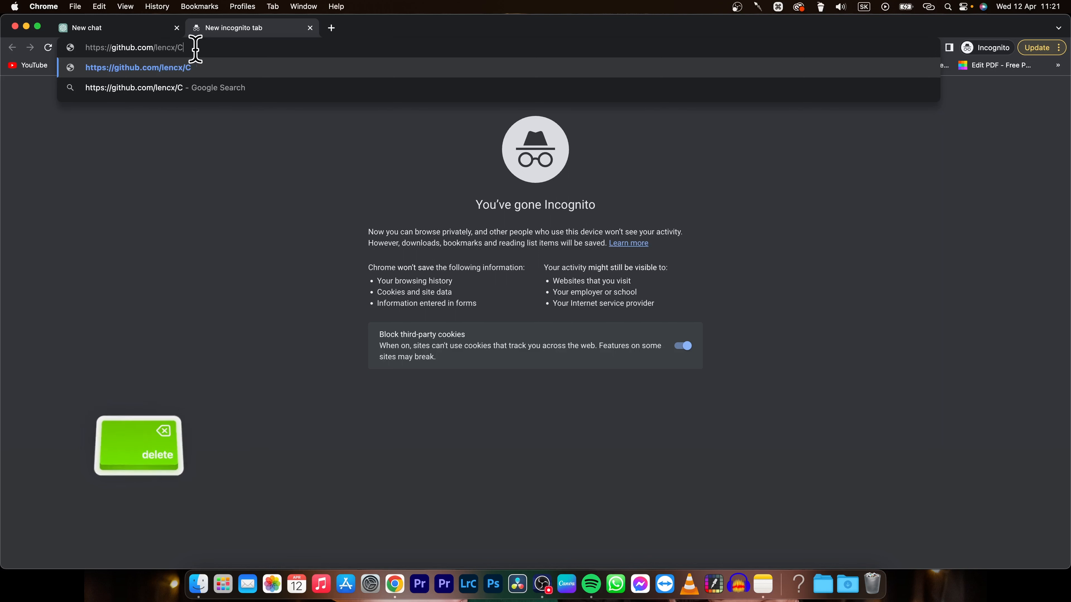
type("ChatGPT")
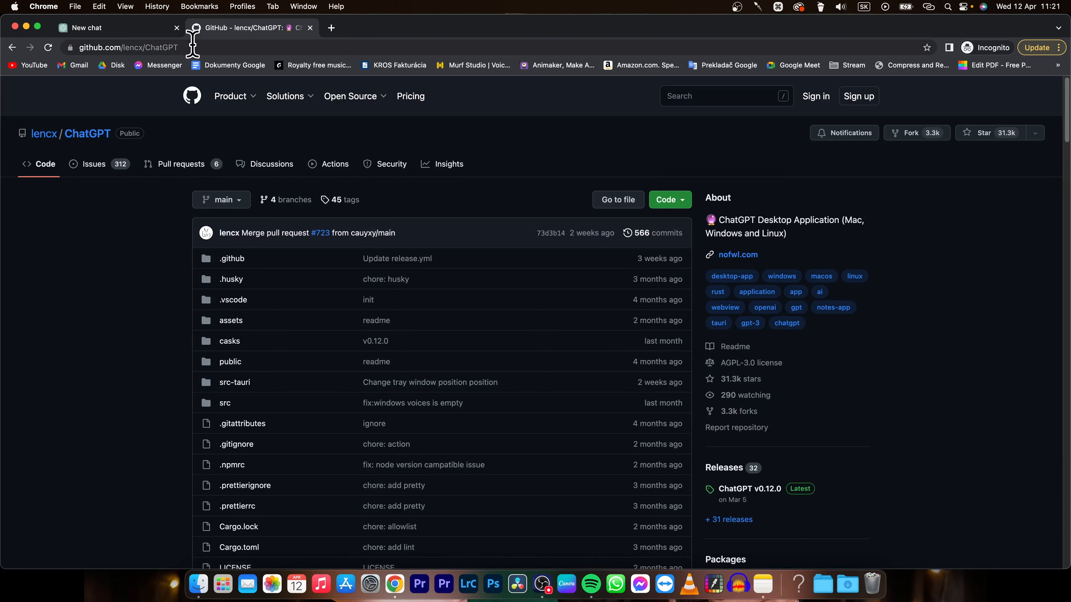
mouse_move(170, 150)
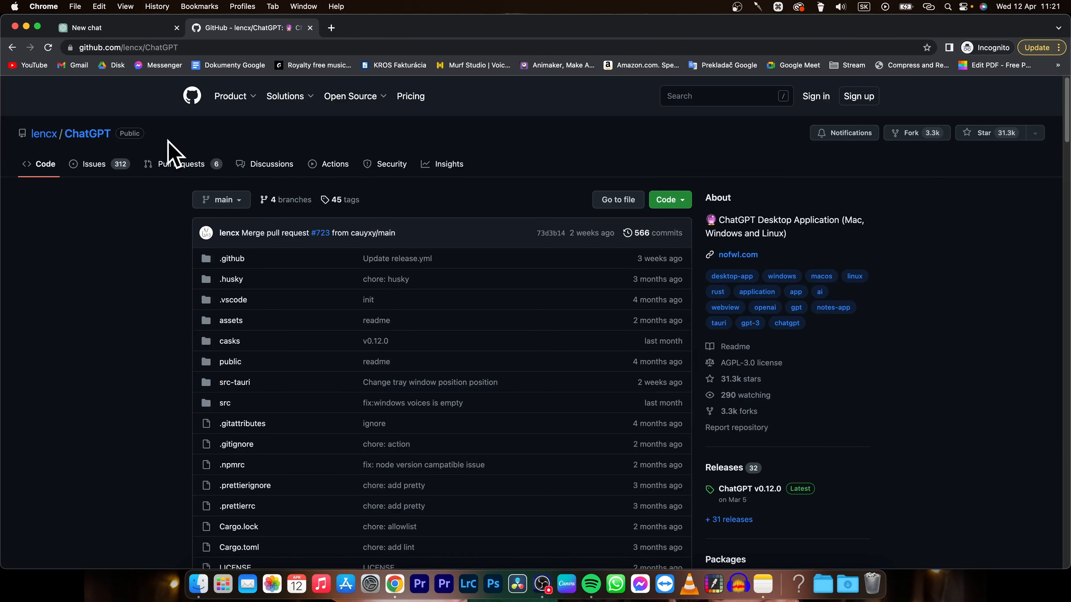
- Reach the README Install > Mac section and download ChatGPT_0.12.0_macos_aarch64.dmg
scroll("down", 3)
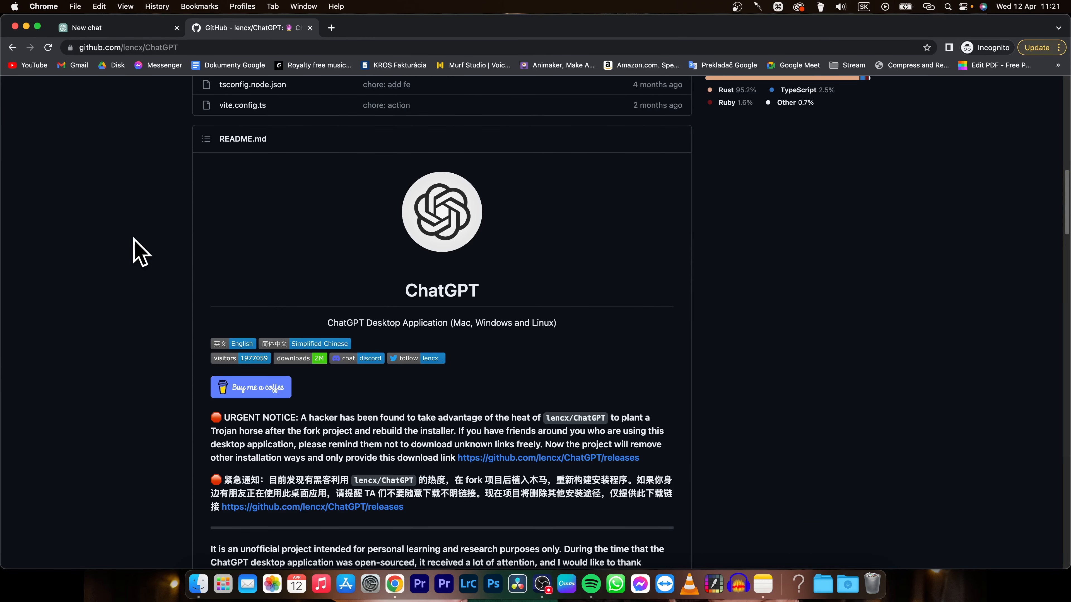
scroll("down", 3)
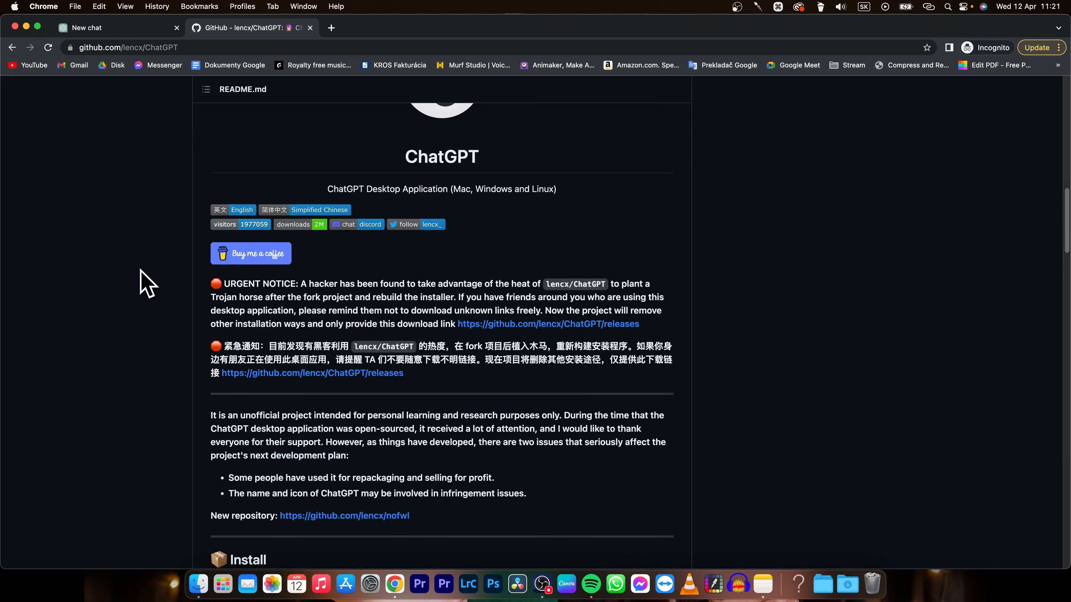
scroll("down", 3)
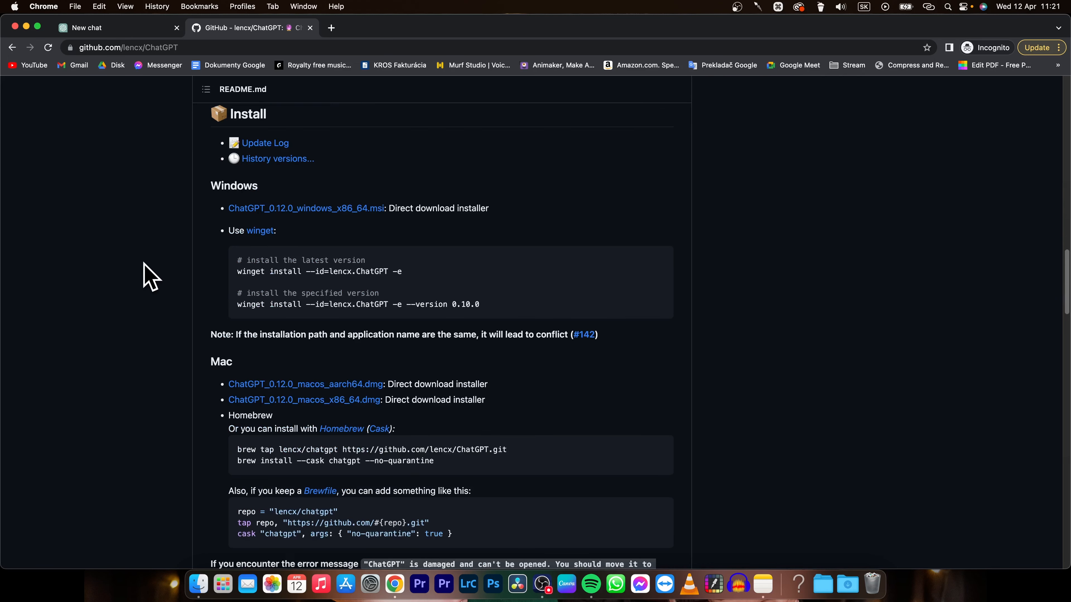
scroll("down", 3)
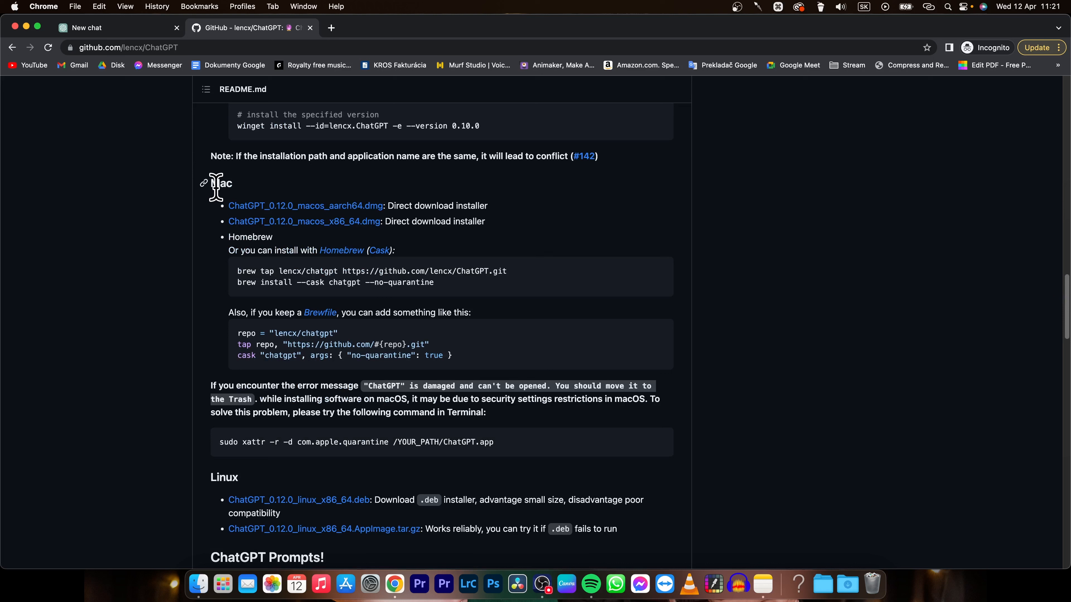
scroll("down", 3)
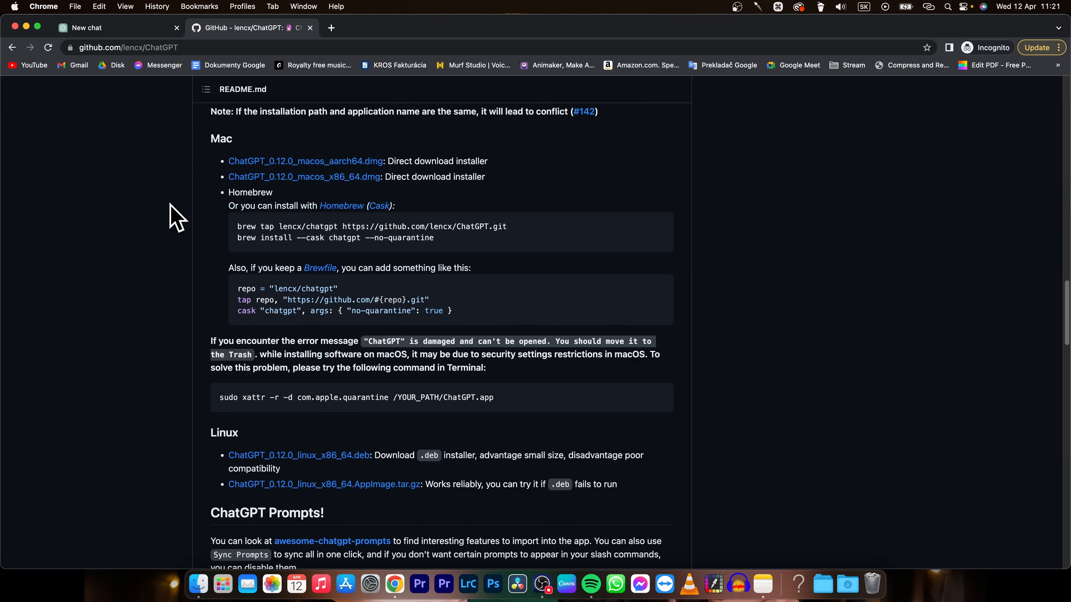
mouse_move(142, 401)
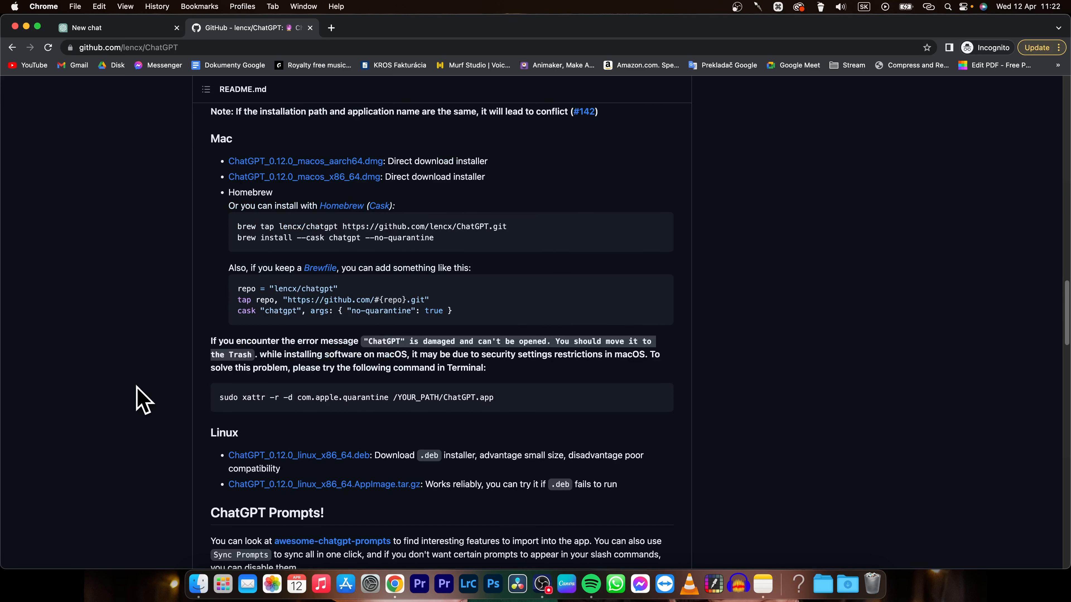
scroll("up", 3)
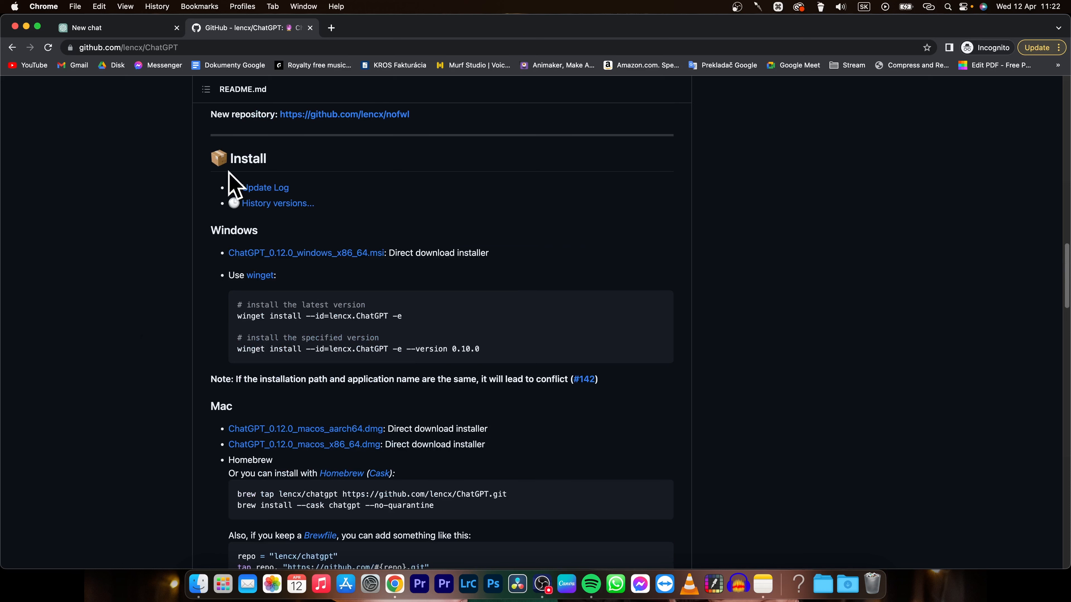
scroll("down", 3)
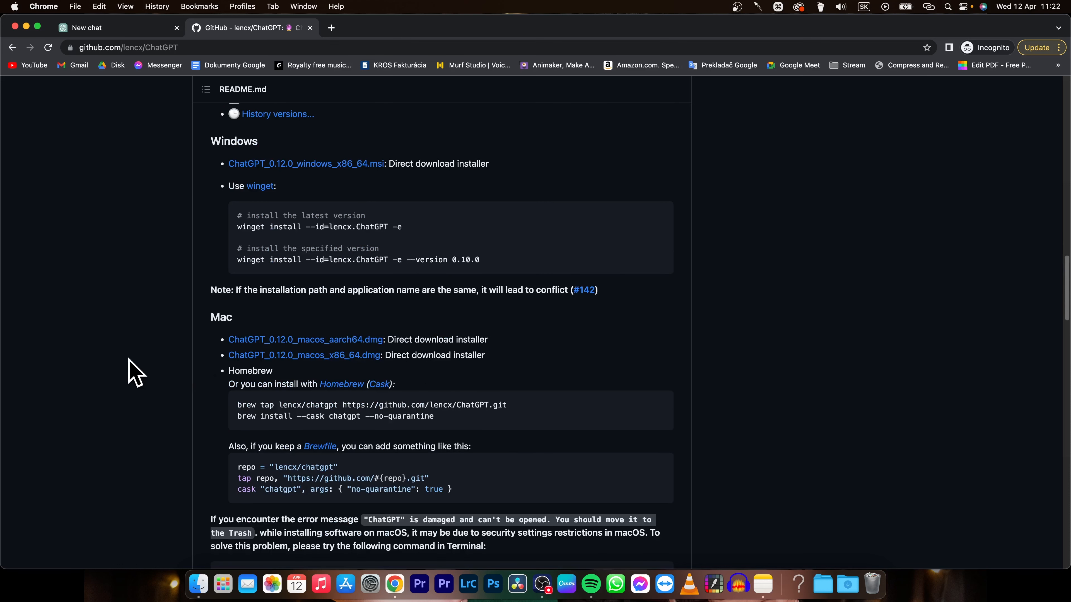
mouse_move(306, 340)
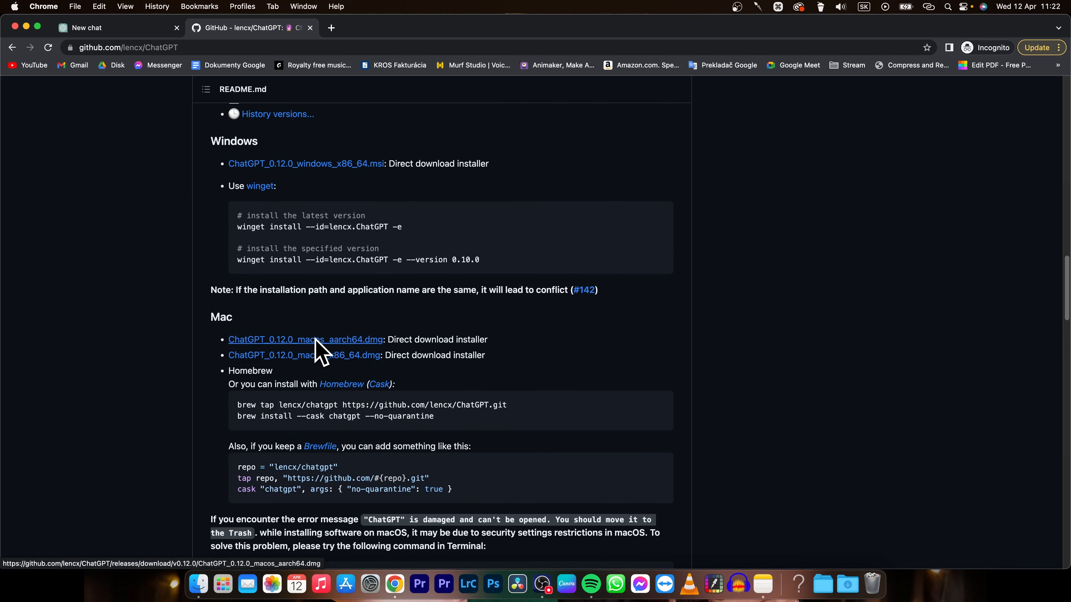
left_click(305, 340)
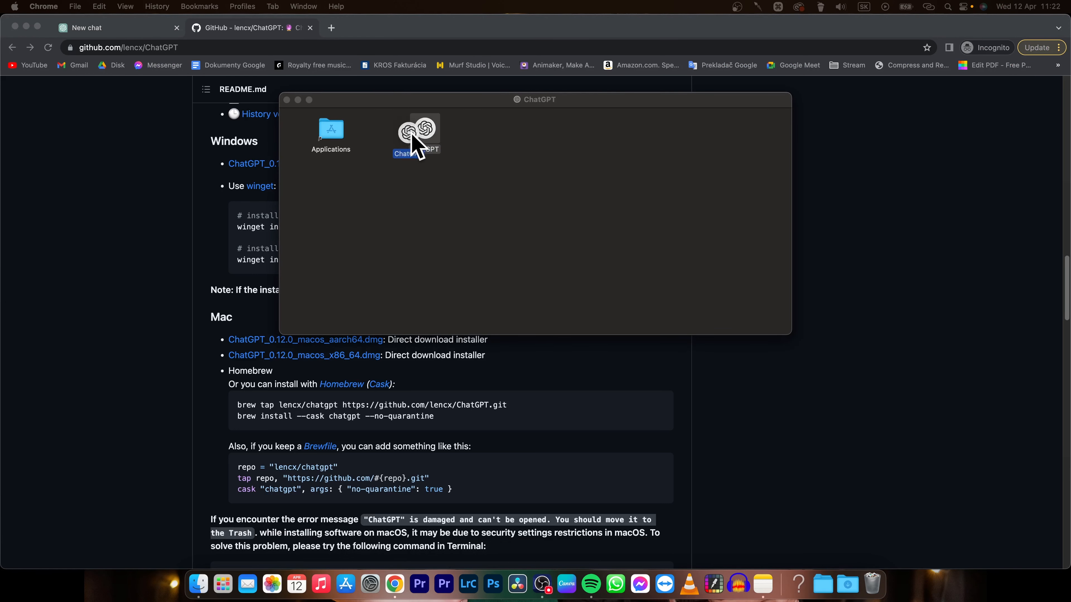
- Open a new Finder window at Applications and launch the ChatGPT app
left_click(287, 100)
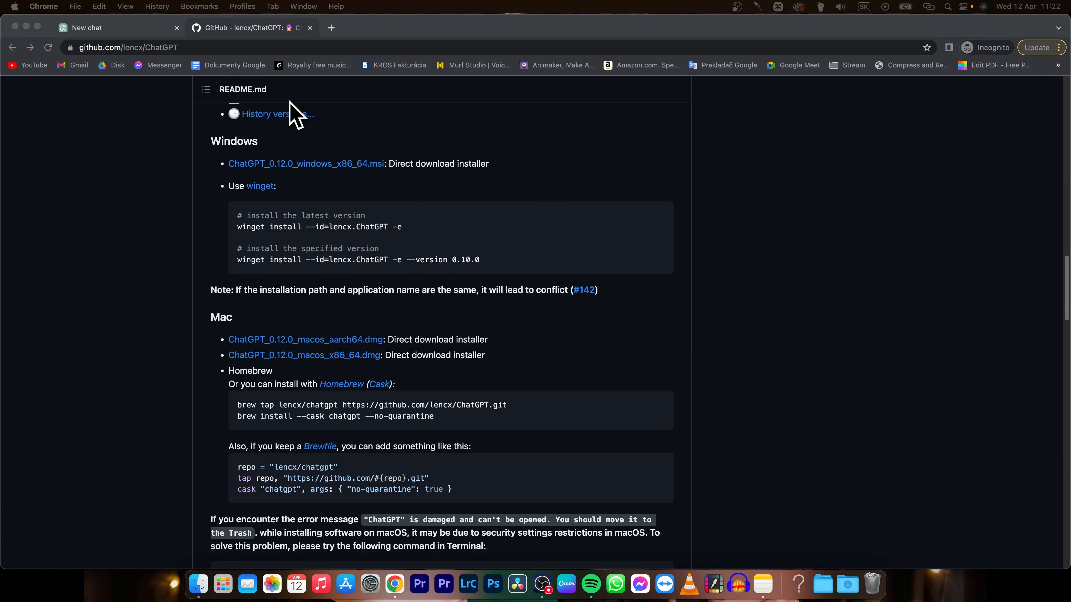
right_click(198, 584)
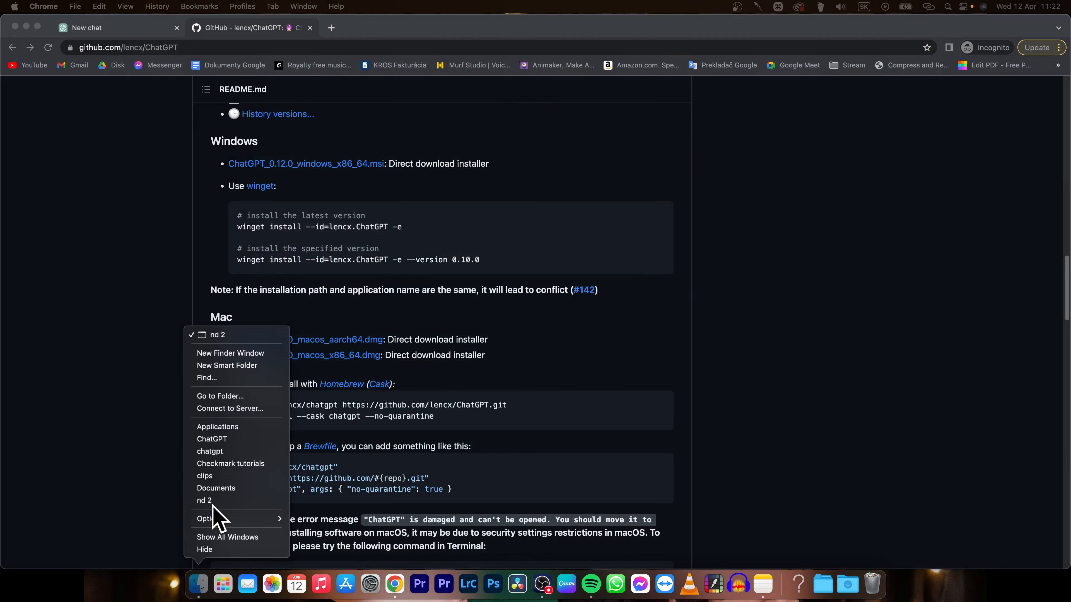
left_click(216, 487)
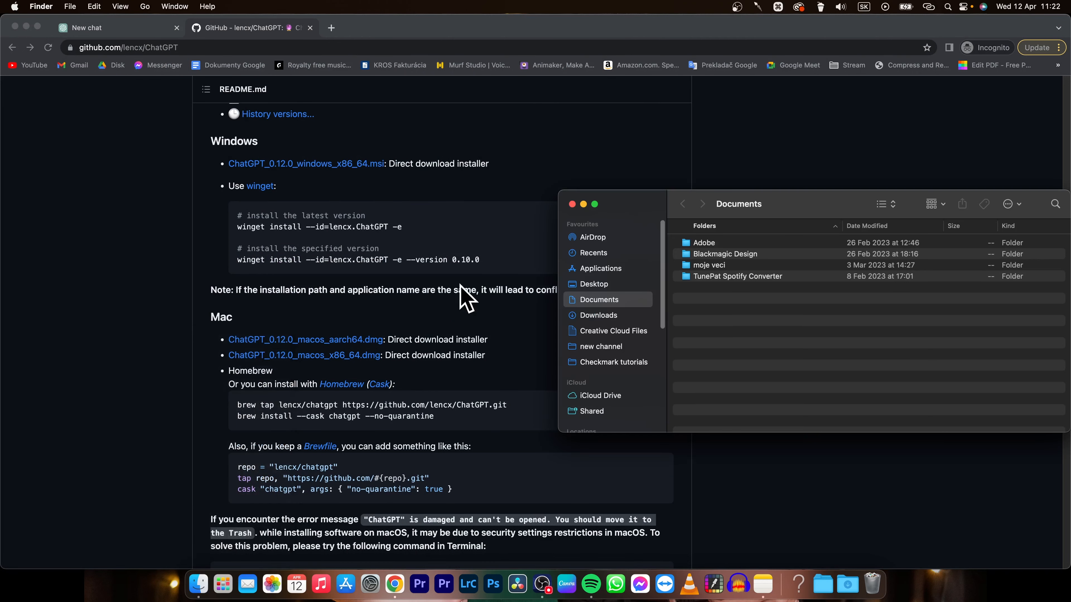
left_click(599, 268)
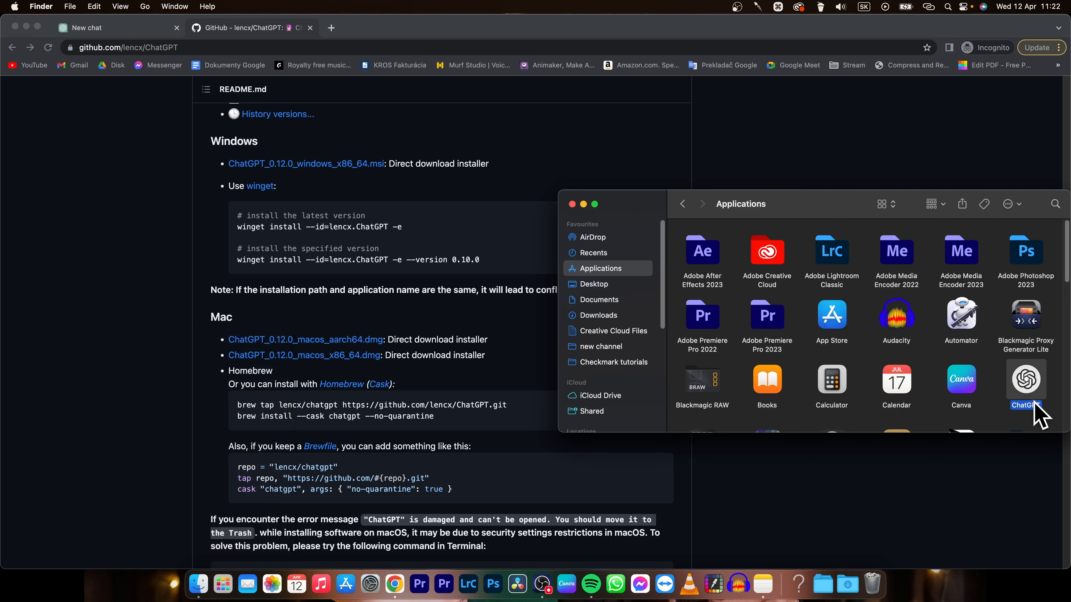
mouse_move(1038, 410)
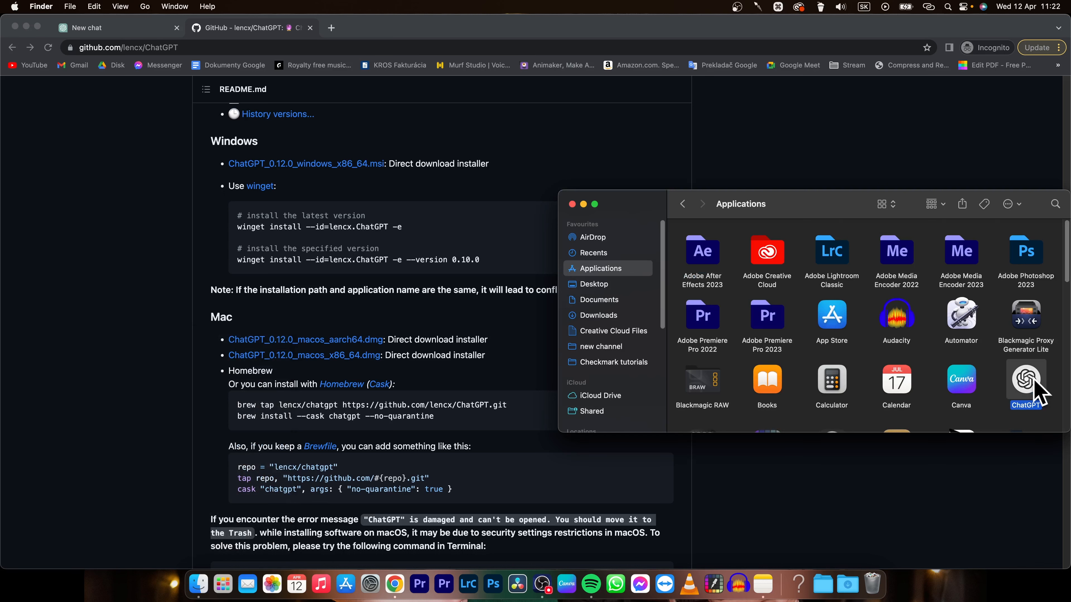
double_click(1024, 367)
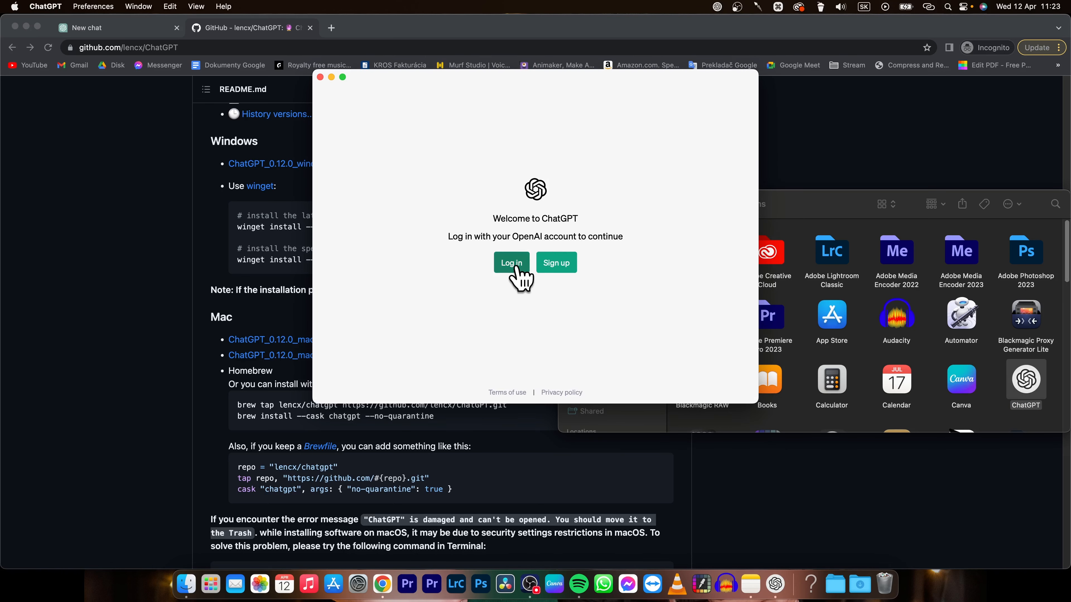
- Log in to the ChatGPT app with a Google account and continue past the data notice
left_click(511, 262)
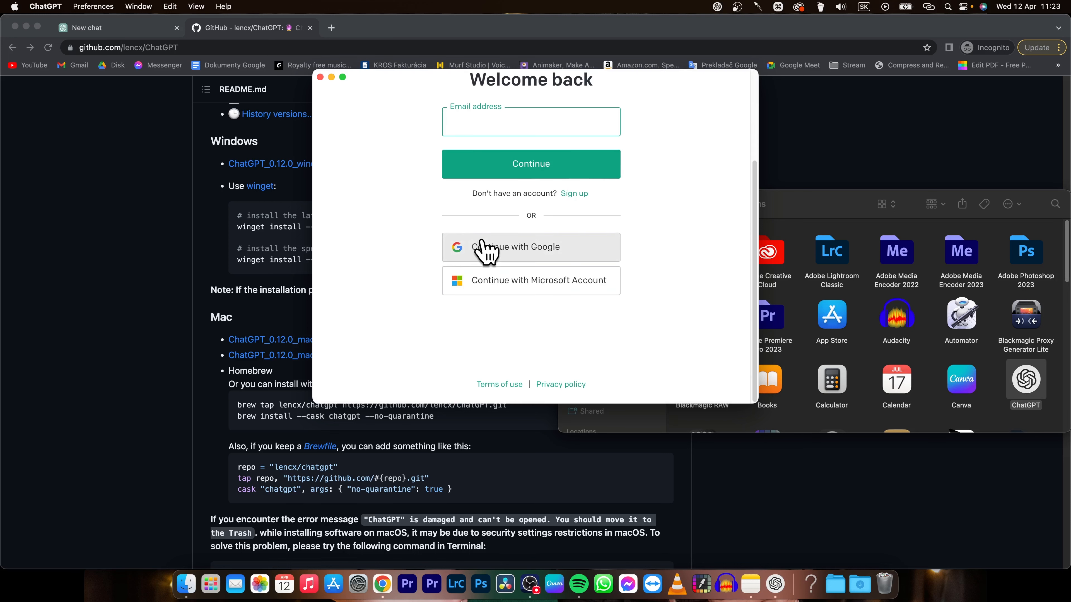
left_click(530, 246)
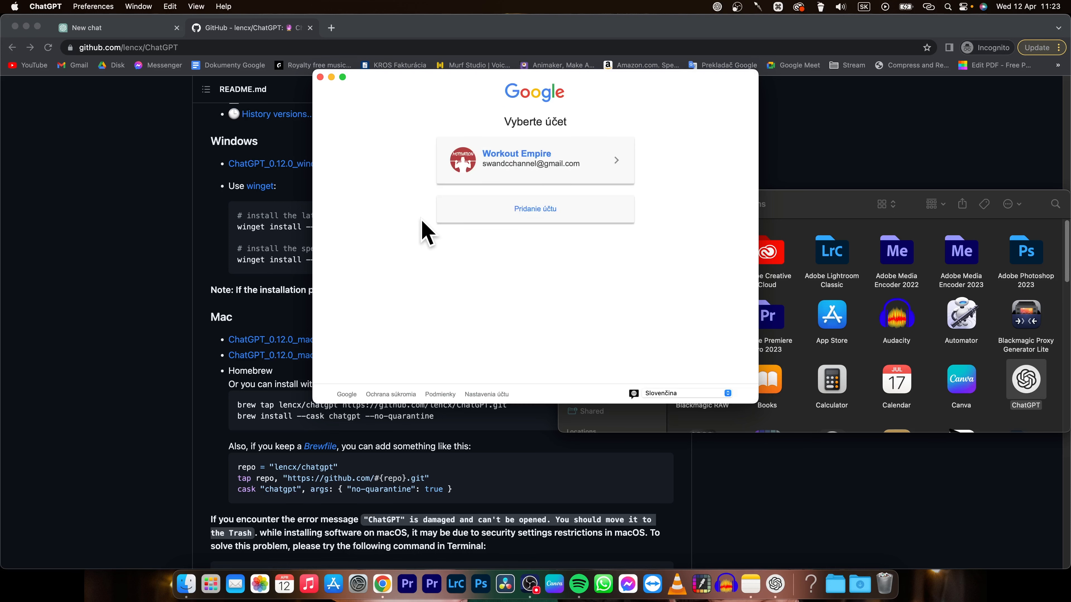
mouse_move(656, 167)
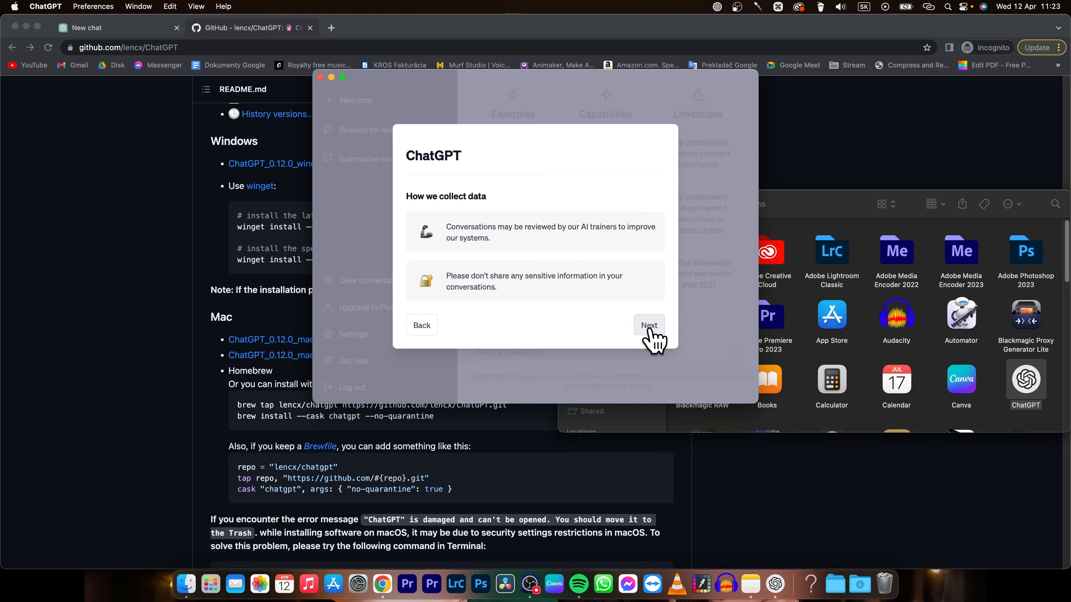
left_click(649, 325)
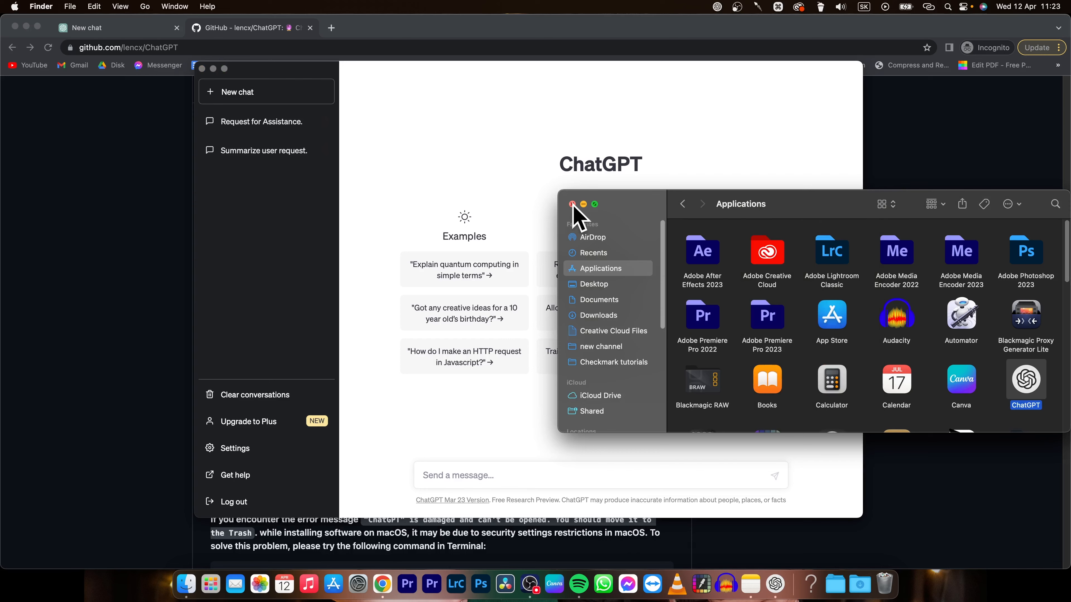
- Send 'hello', then ask 'tell me something about universe' in the desktop app
left_click(572, 204)
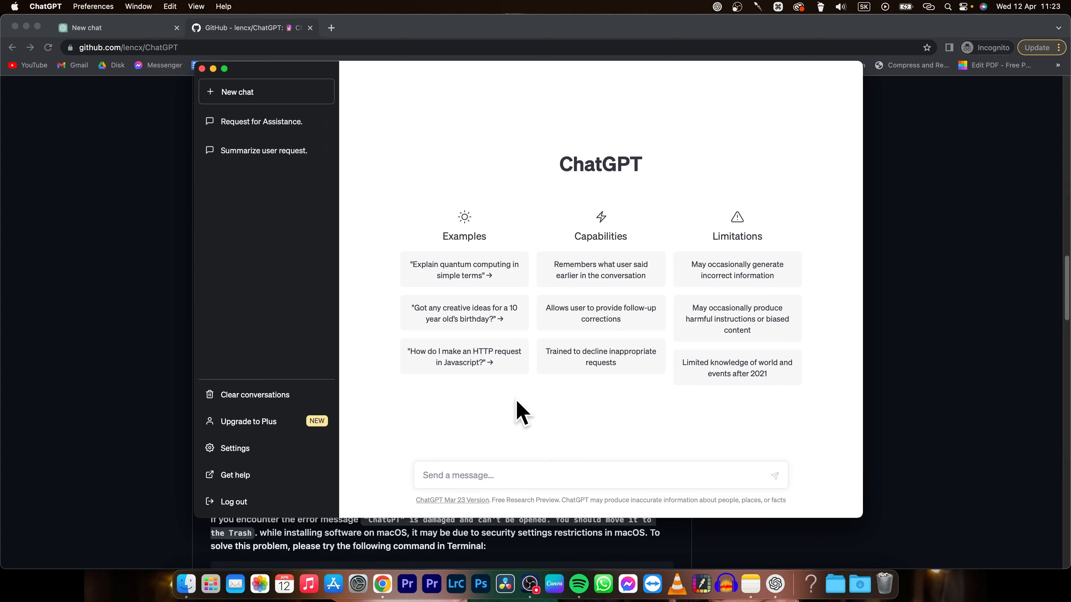
key("Return")
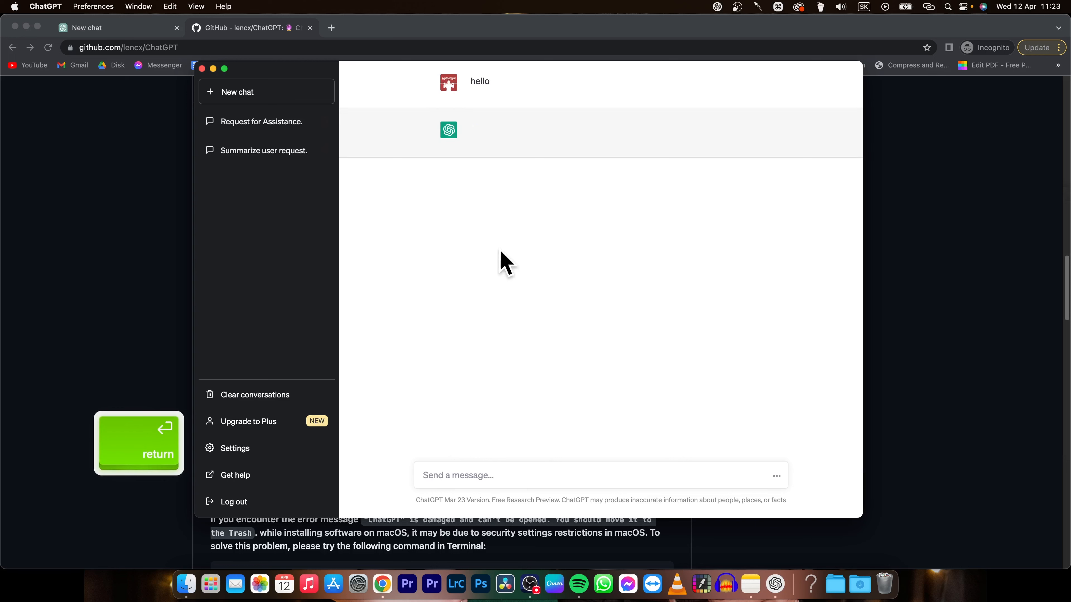
type("tel")
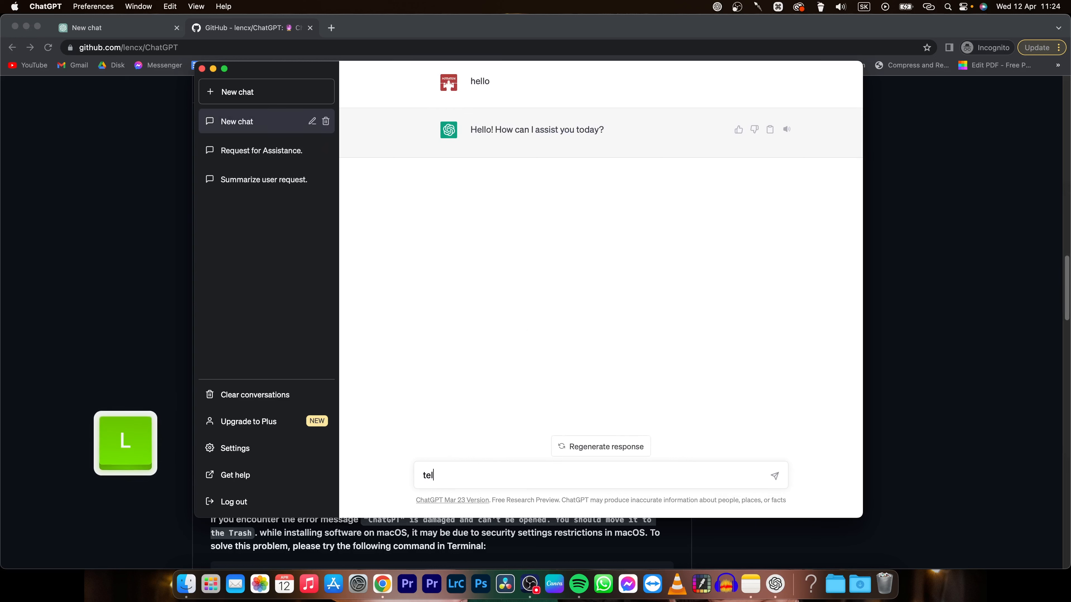
type("l me a")
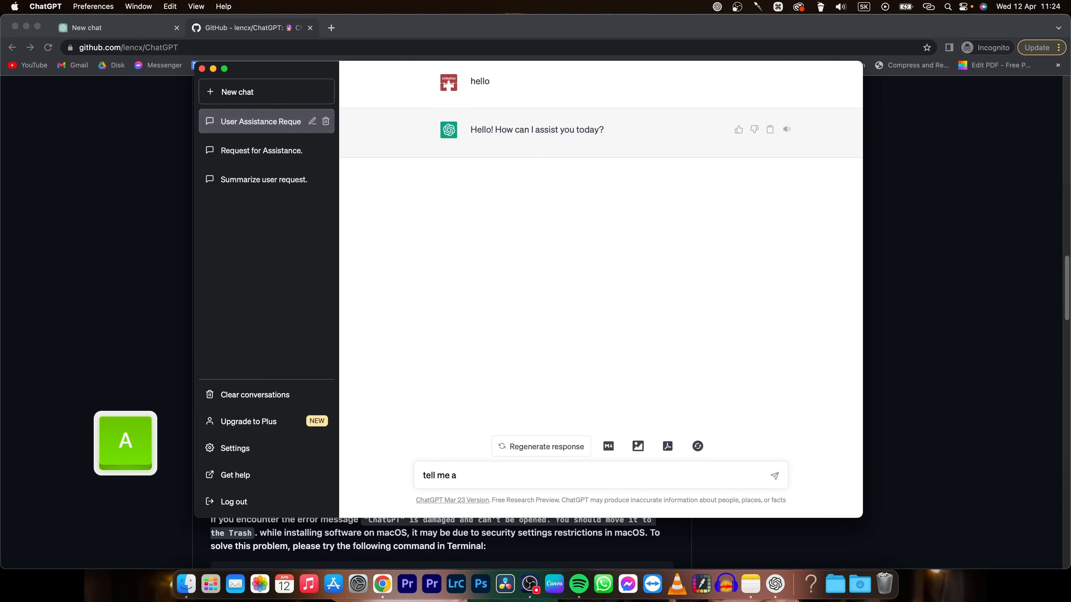
type("something ab")
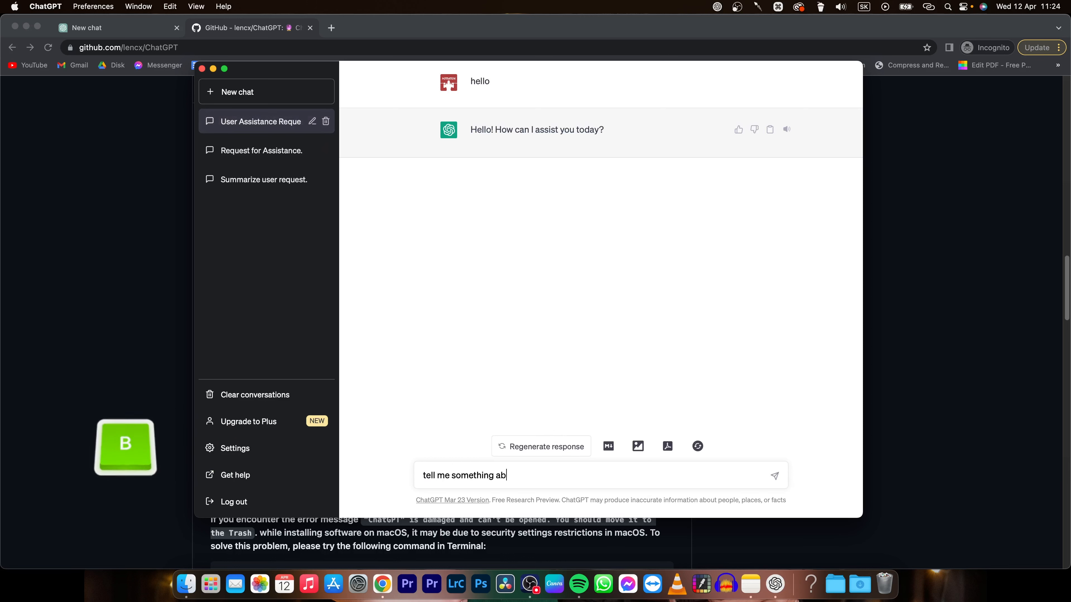
type("out univ")
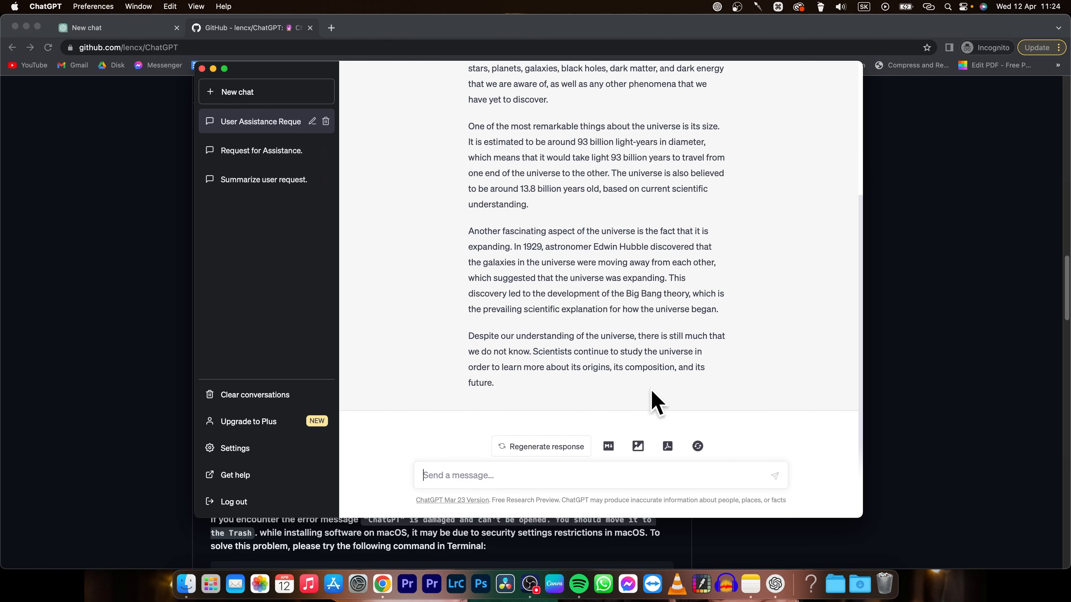
mouse_move(547, 446)
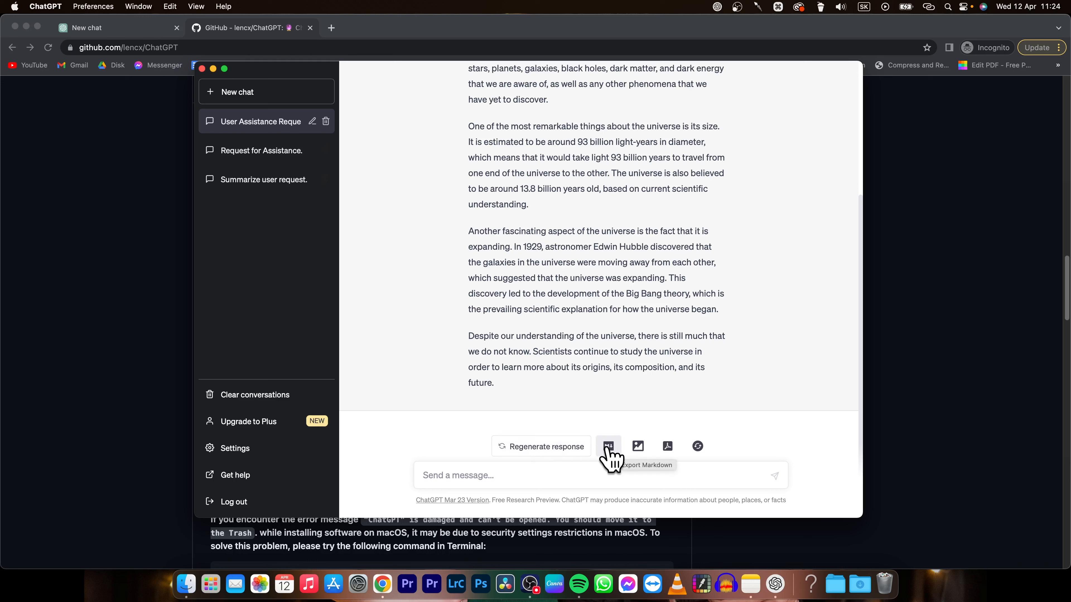
mouse_move(637, 446)
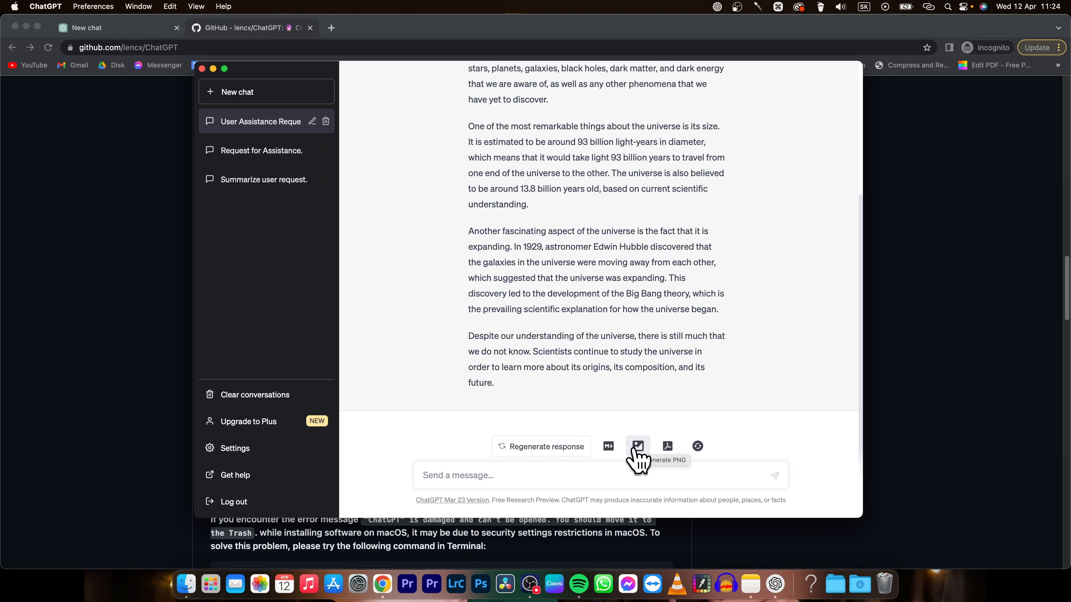
mouse_move(667, 446)
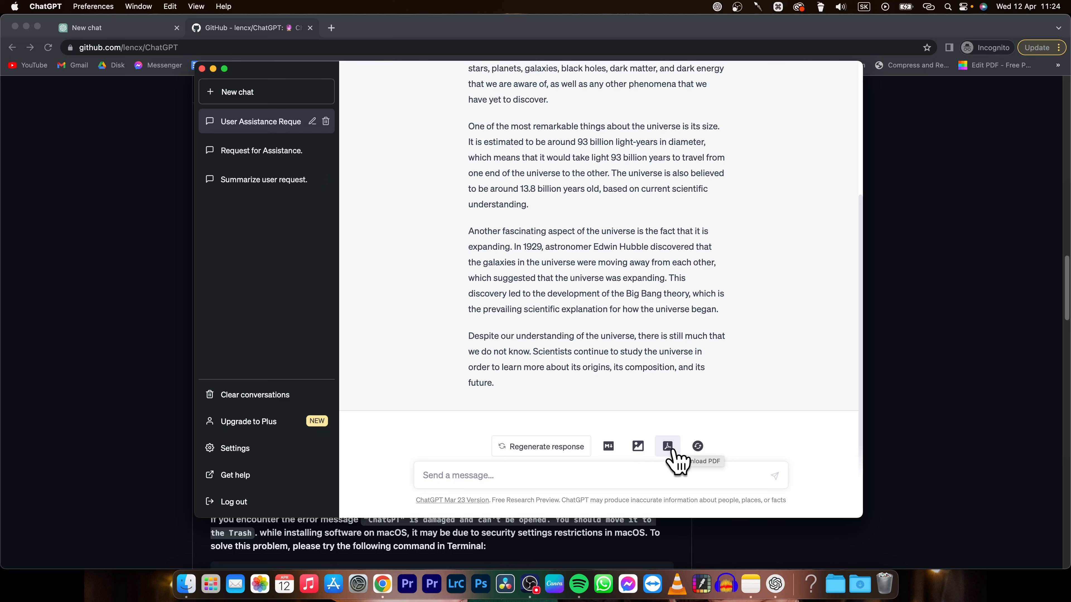
mouse_move(697, 446)
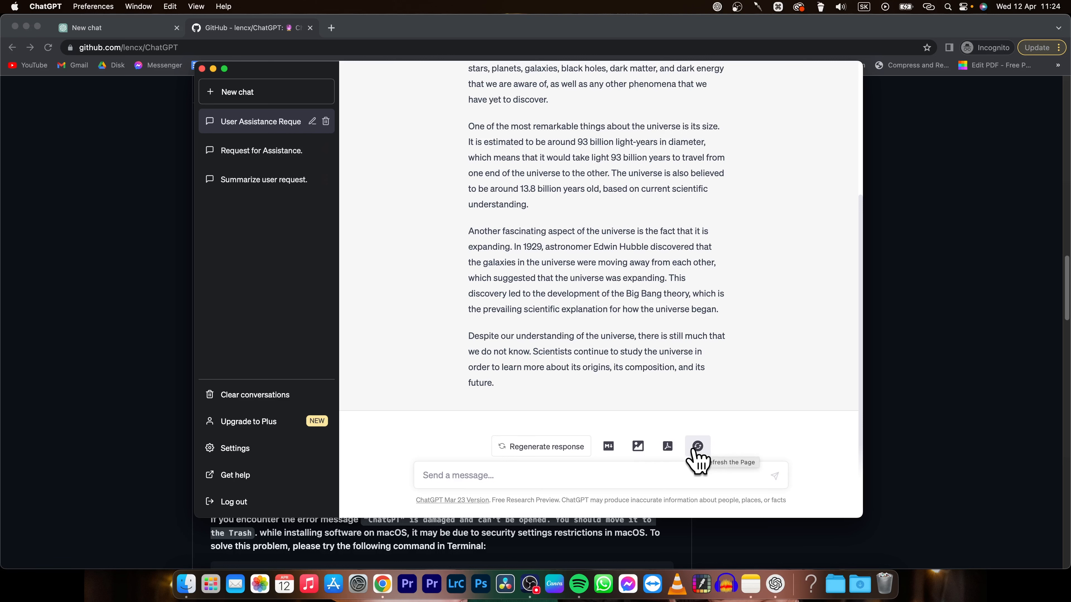
- Export the universe conversation with Download PDF and acknowledge the saved-path notice
scroll("up", 3)
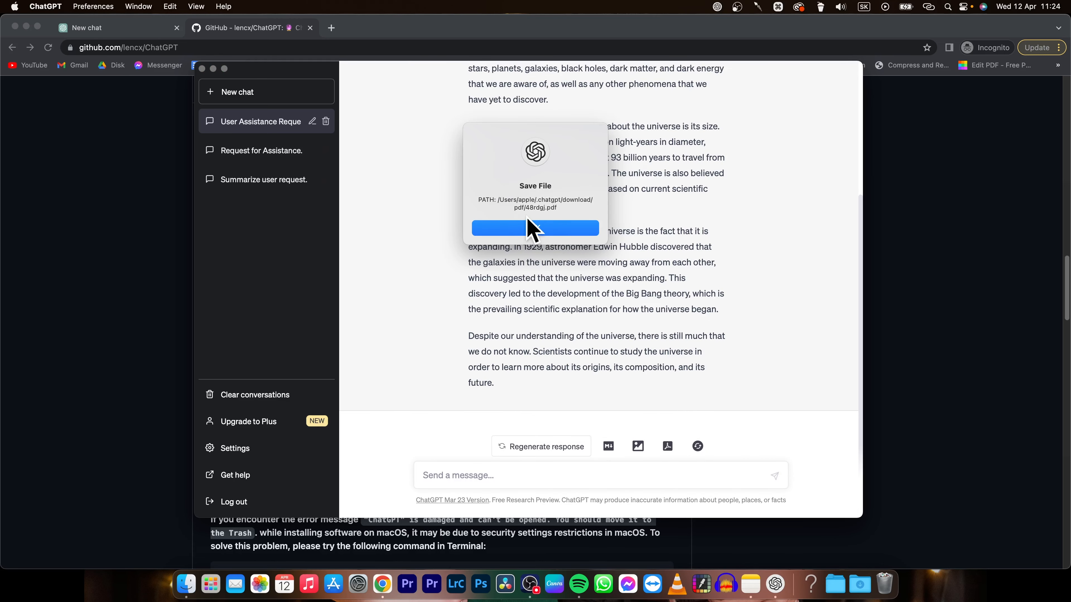
left_click(535, 229)
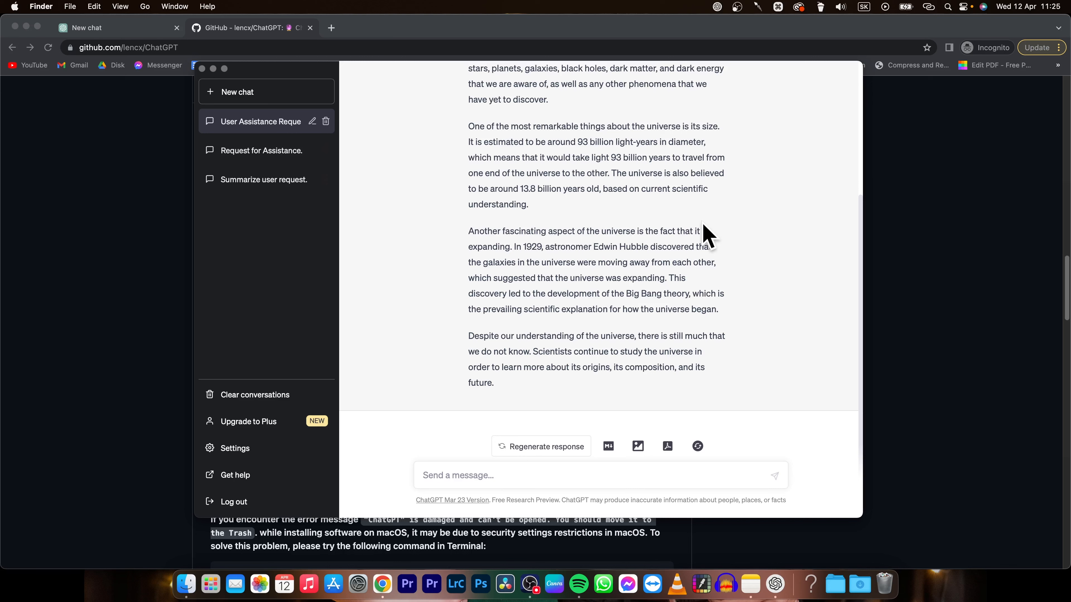
mouse_move(718, 237)
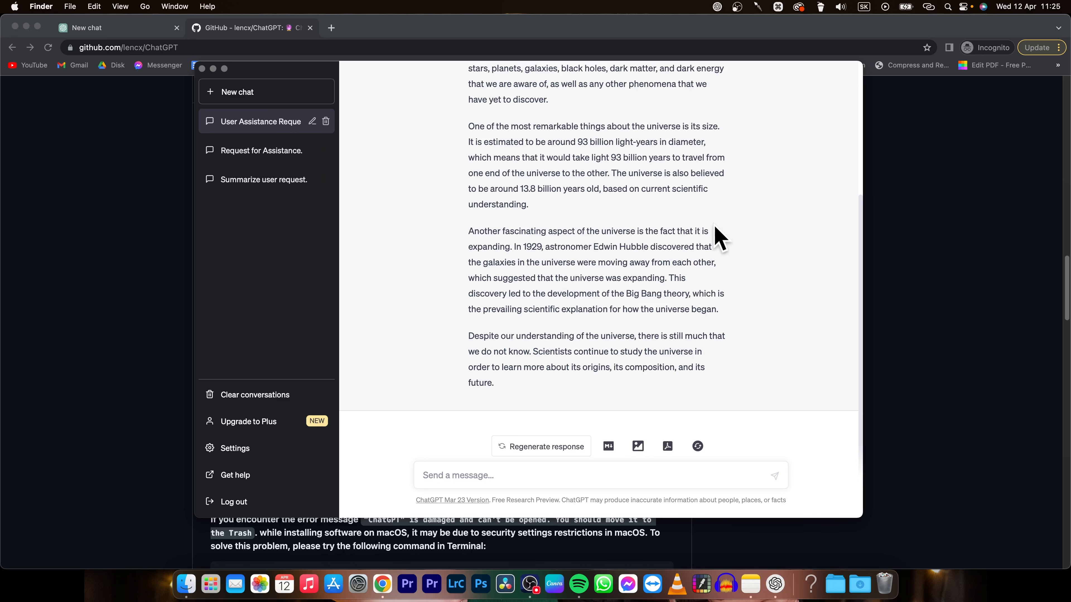
scroll("up", 3)
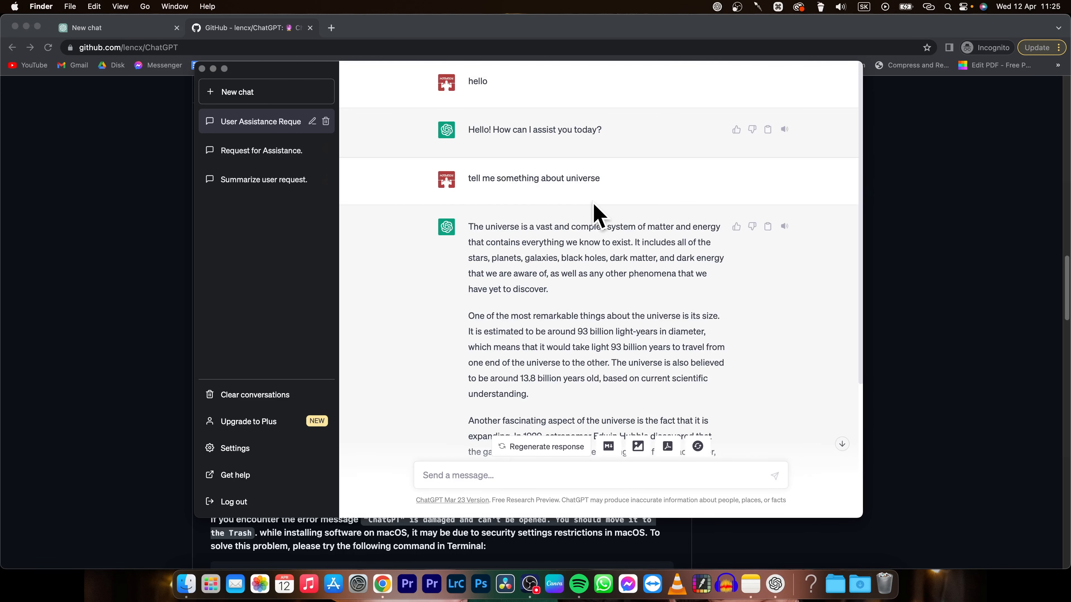
mouse_move(429, 353)
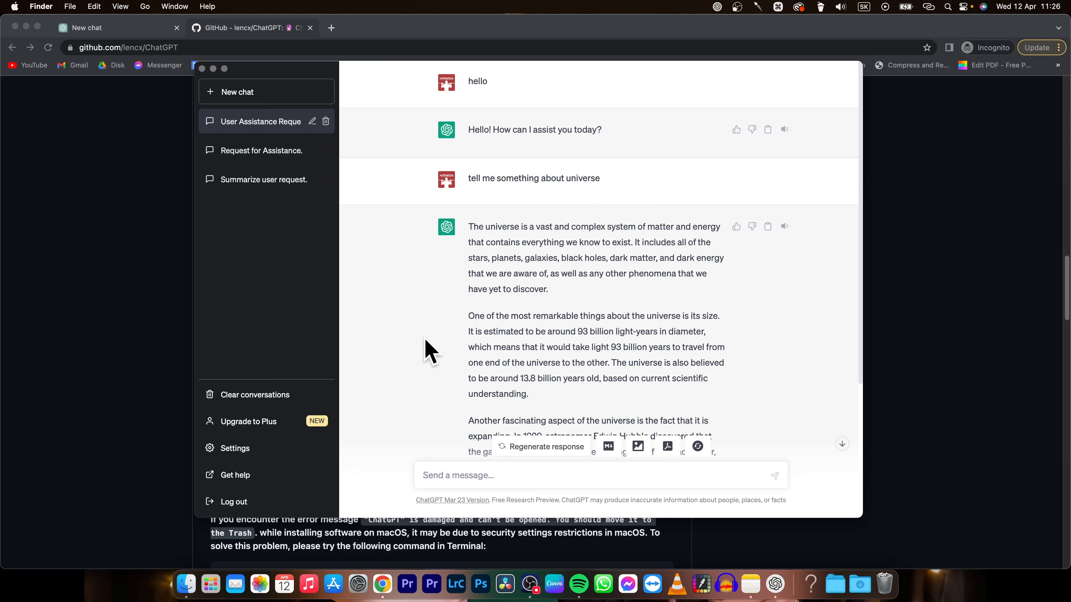